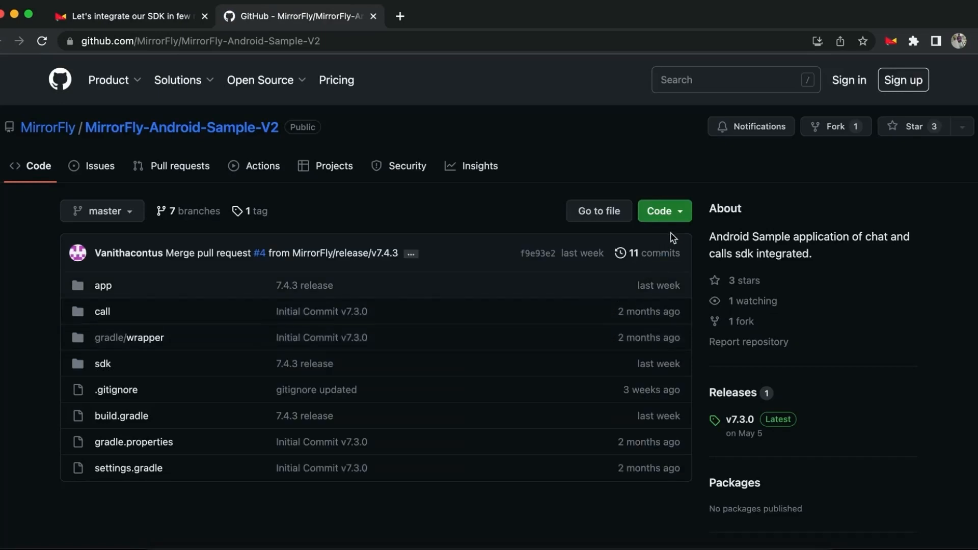
- Show the clone and Download ZIP panel for the MirrorFly-Android-Sample-V2 repository
left_click(663, 211)
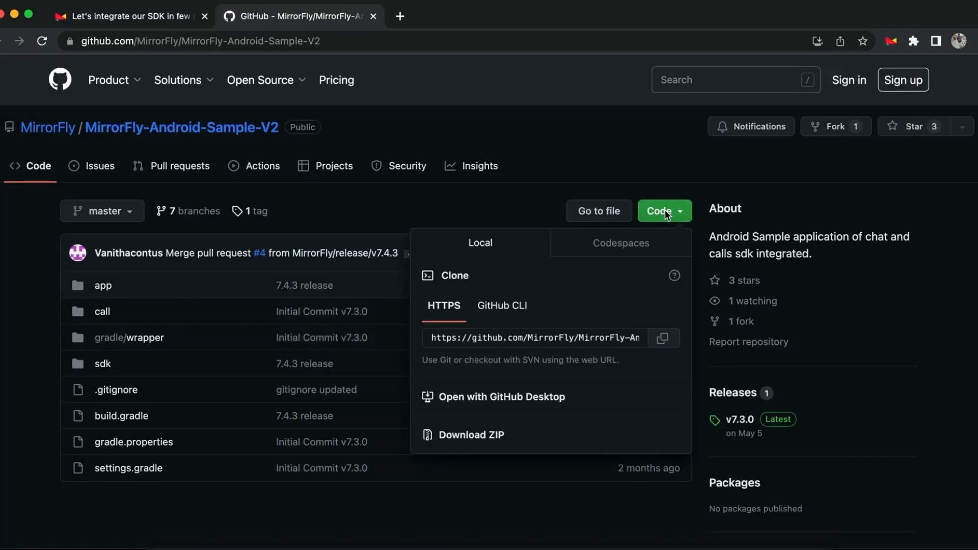
mouse_move(515, 419)
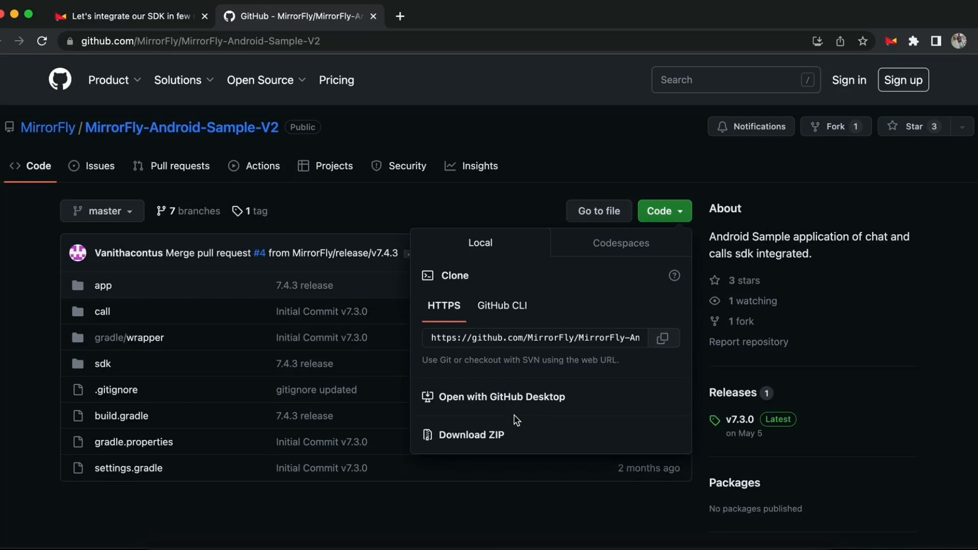
mouse_move(451, 448)
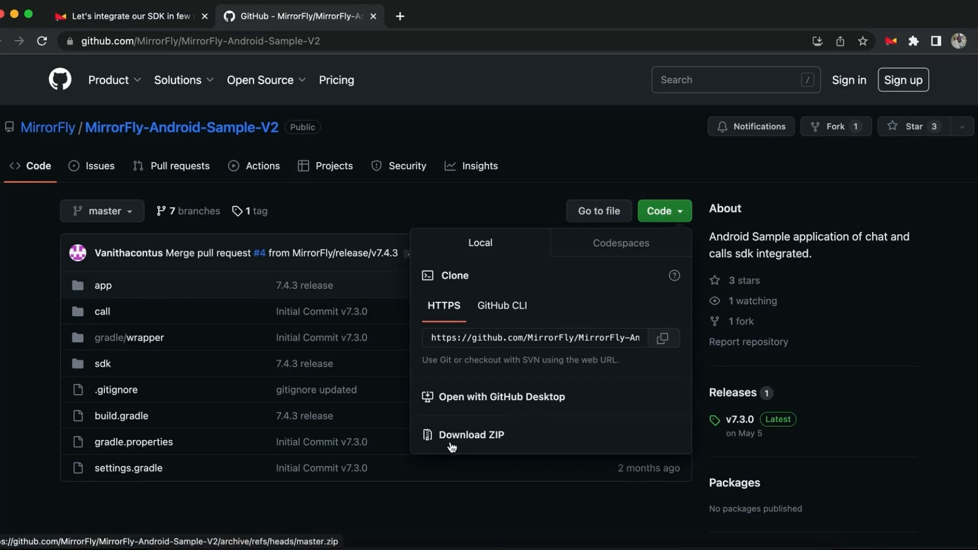
- Scroll the Android quick-start to 'To get the License Key' and bring up the MirrorFly Account link's menu
left_click(124, 15)
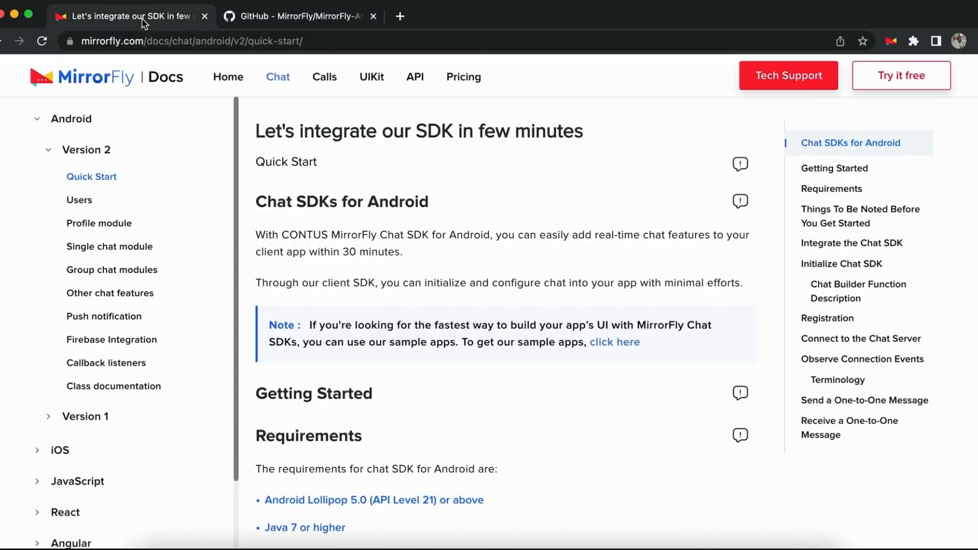
mouse_move(646, 508)
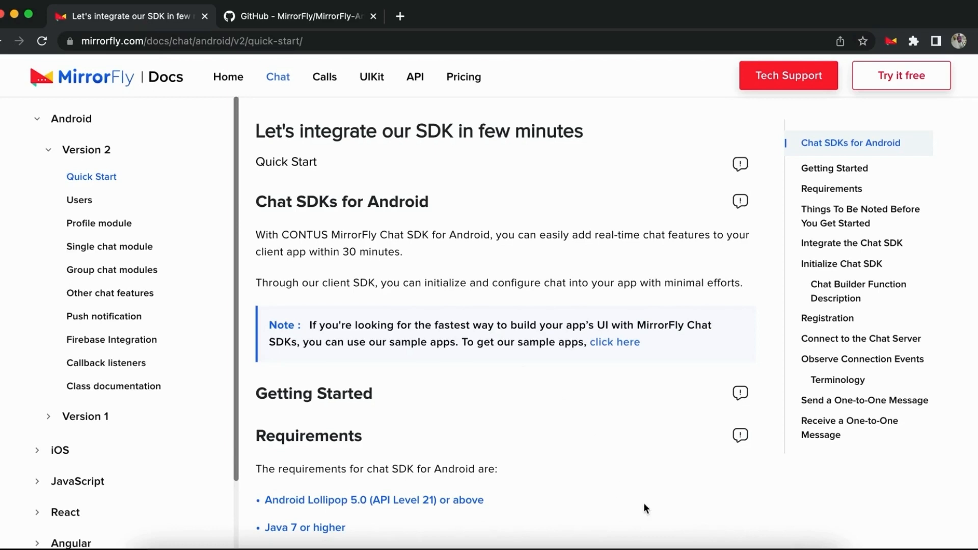
scroll("down", 3)
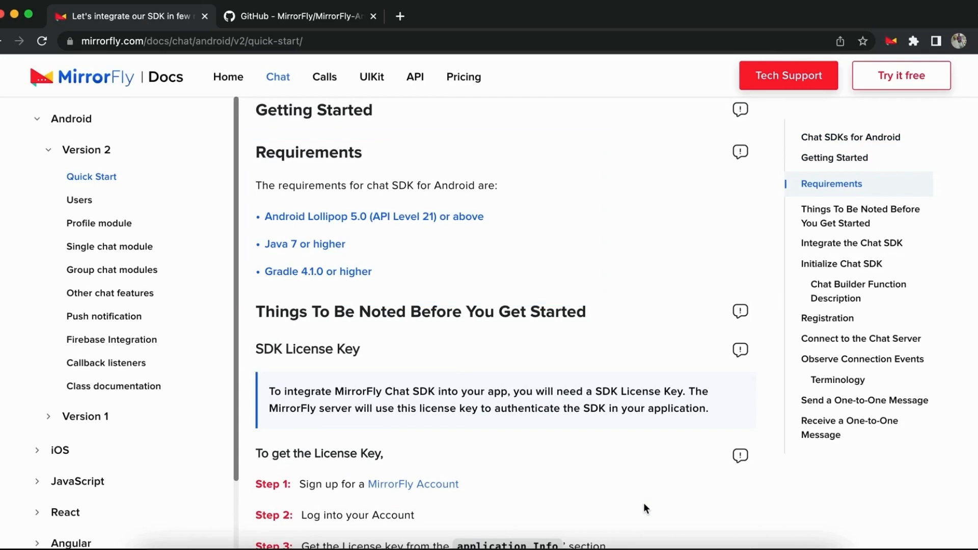
scroll("down", 3)
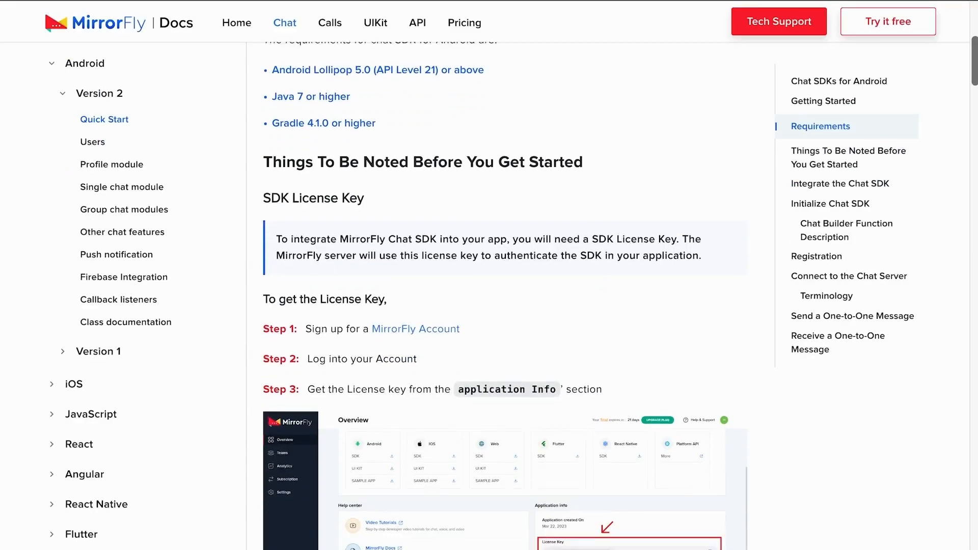
scroll("down", 3)
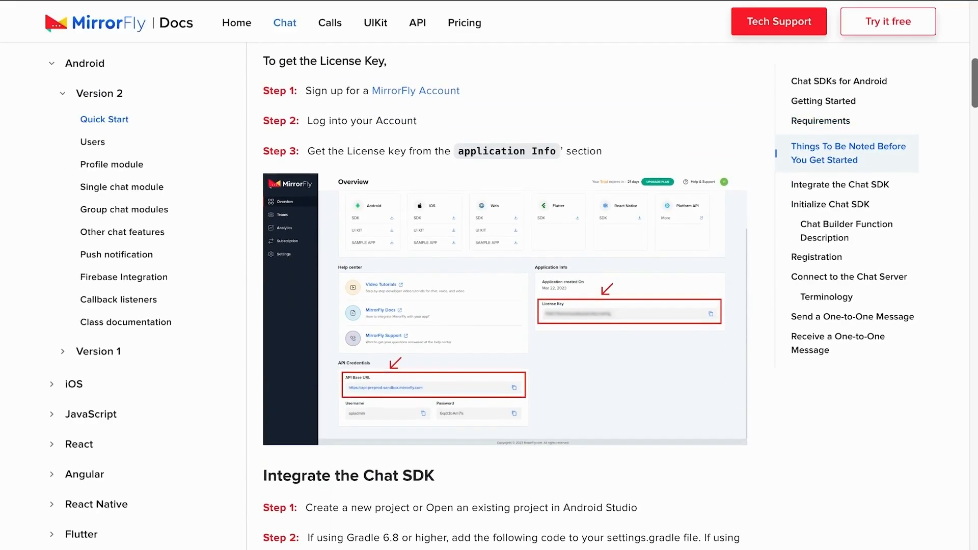
right_click(414, 91)
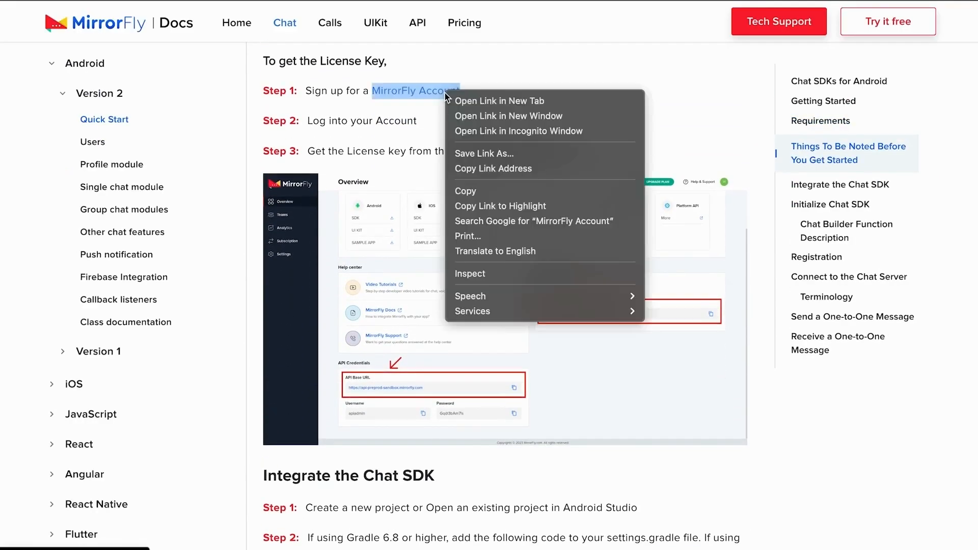
- Open the MirrorFly account page in a new tab and sign in to the existing account
left_click(499, 101)
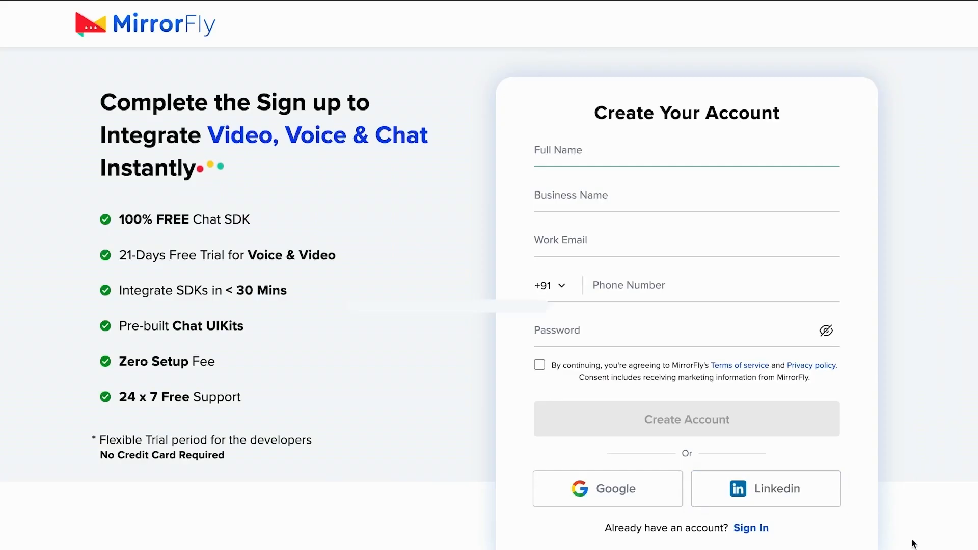
left_click(751, 528)
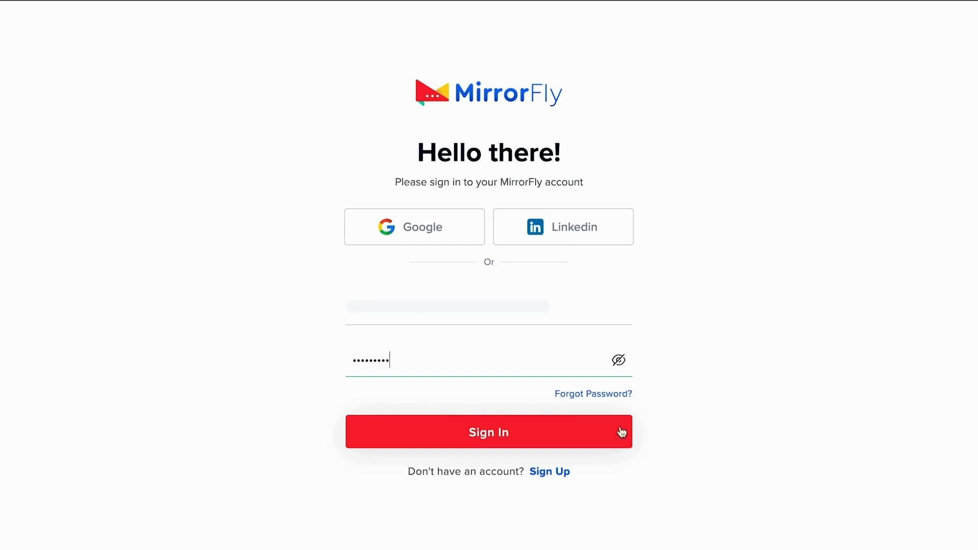
left_click(488, 432)
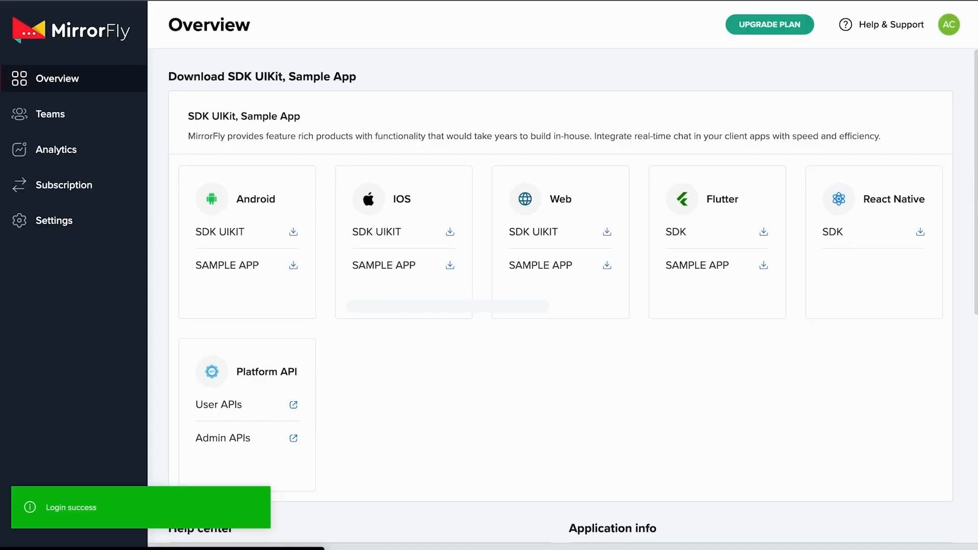
- Review the Application info and API Credentials on the console Overview, then return to the SDK docs
scroll("down", 3)
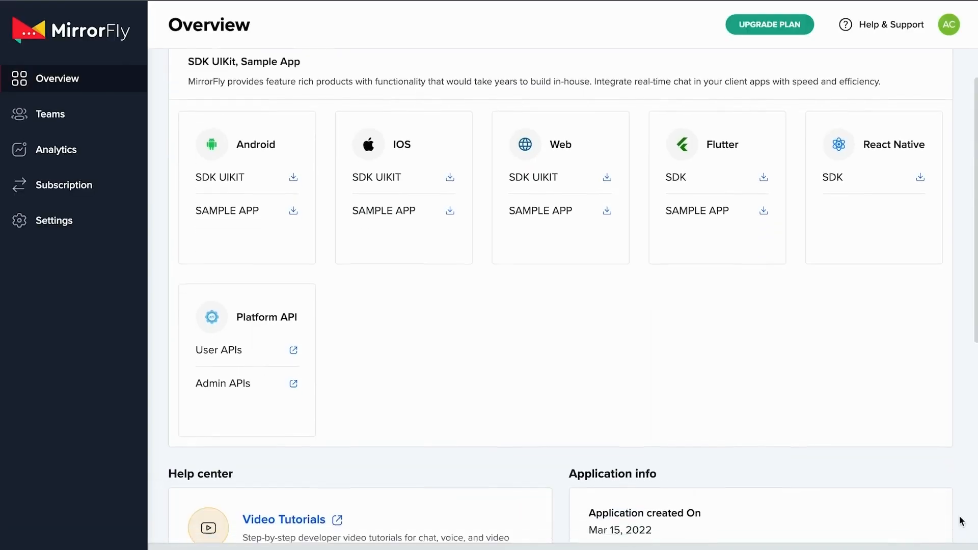
scroll("down", 3)
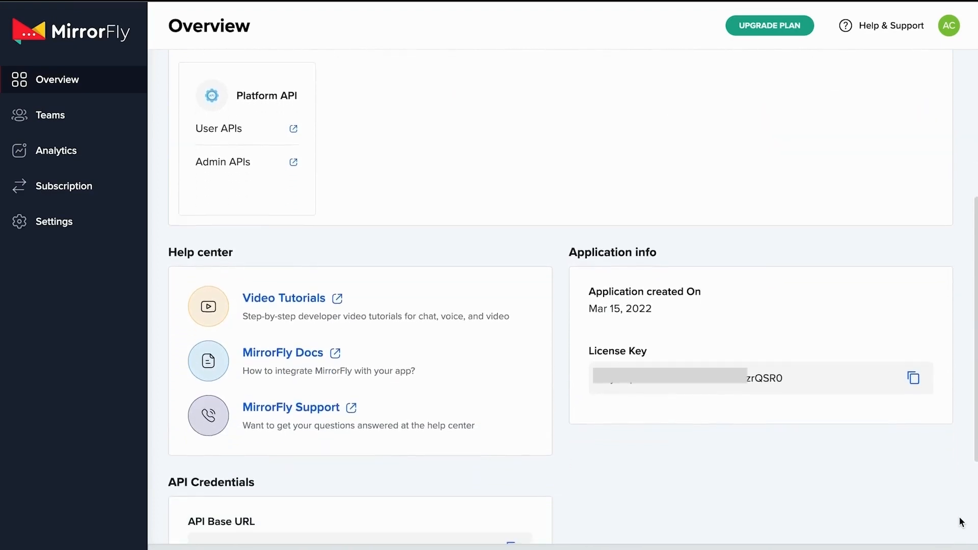
scroll("down", 3)
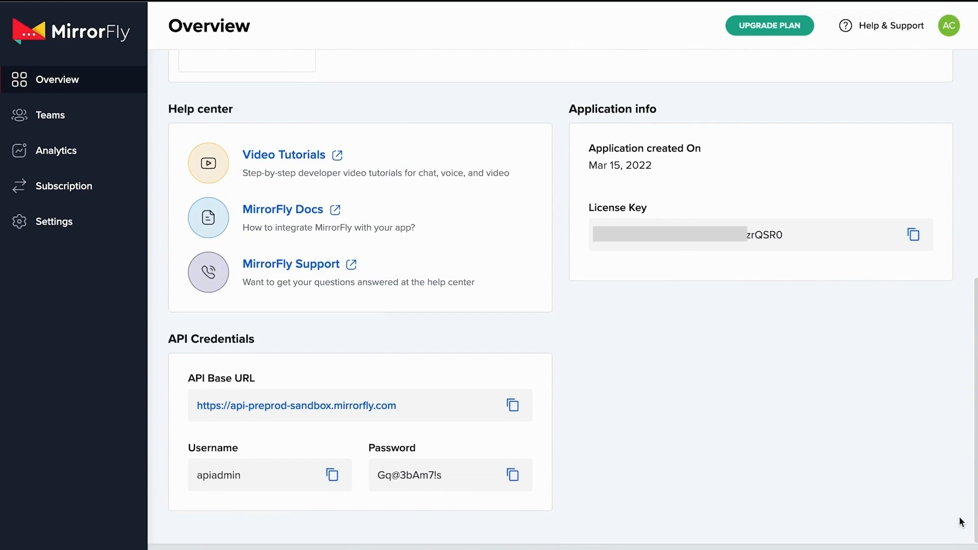
left_click(912, 234)
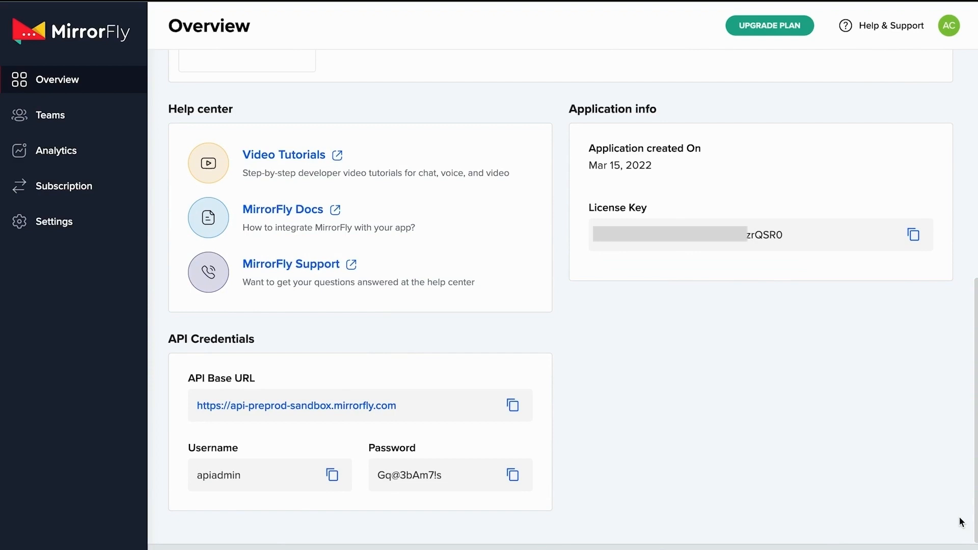
left_click(282, 208)
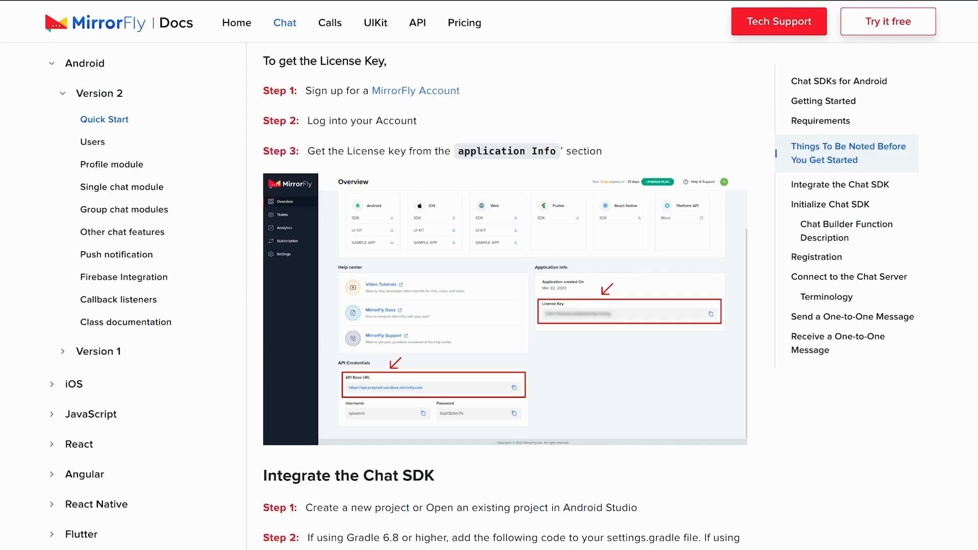
scroll("down", 3)
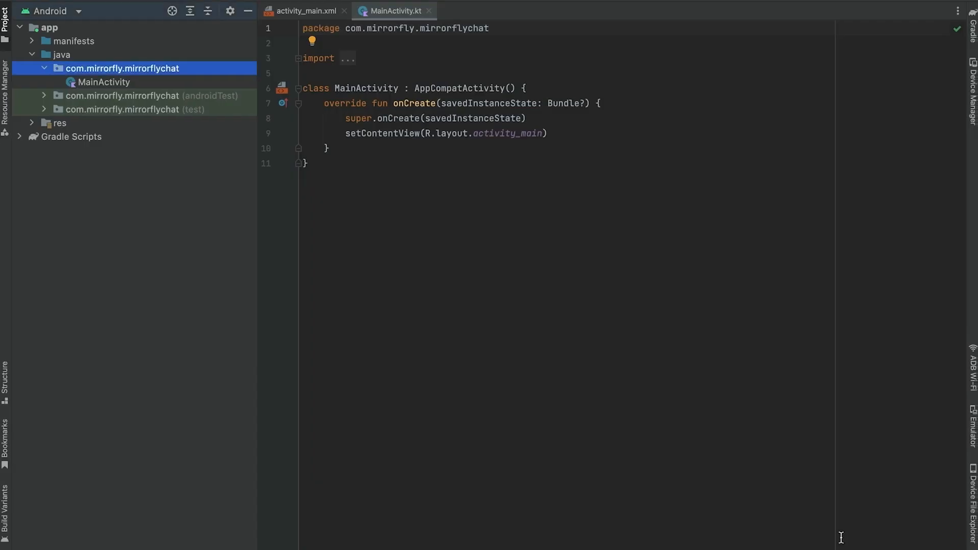
mouse_move(175, 220)
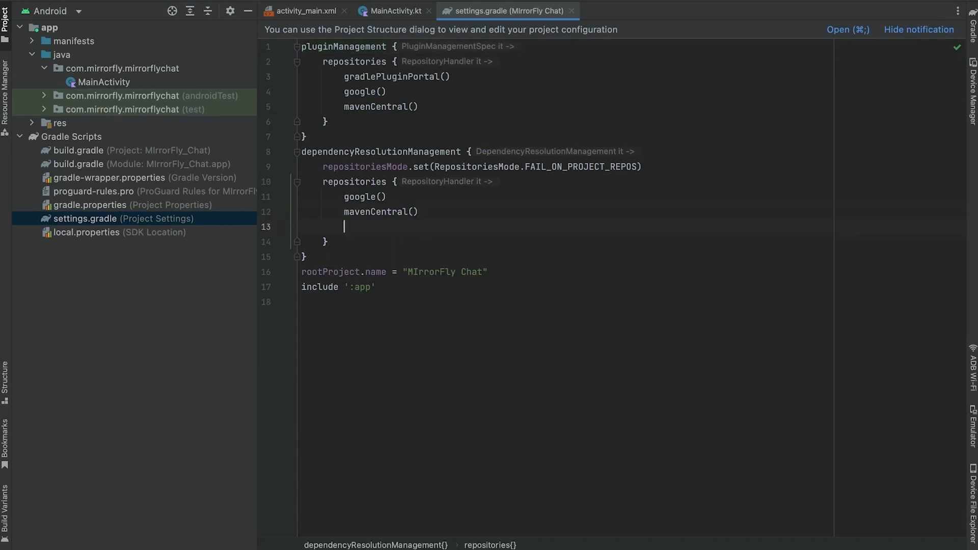
- Add jcenter() and the MirrorFly snapshot Maven repository to settings.gradle's repositories
type("jcenter()")
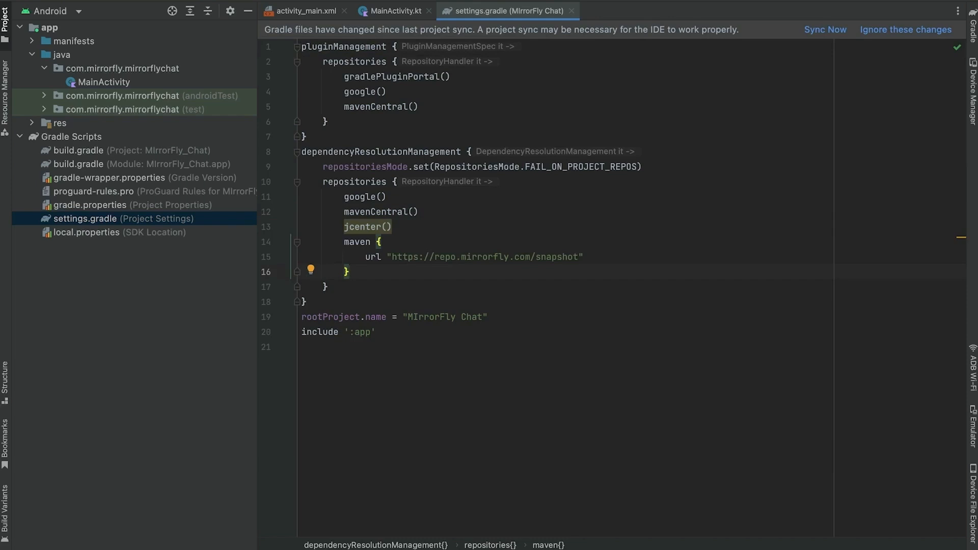
mouse_move(956, 520)
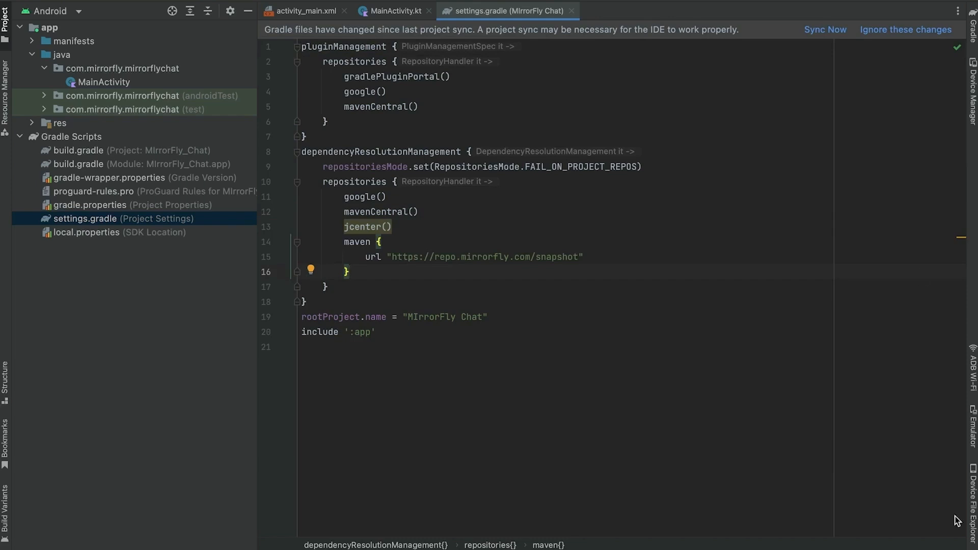
left_click(824, 29)
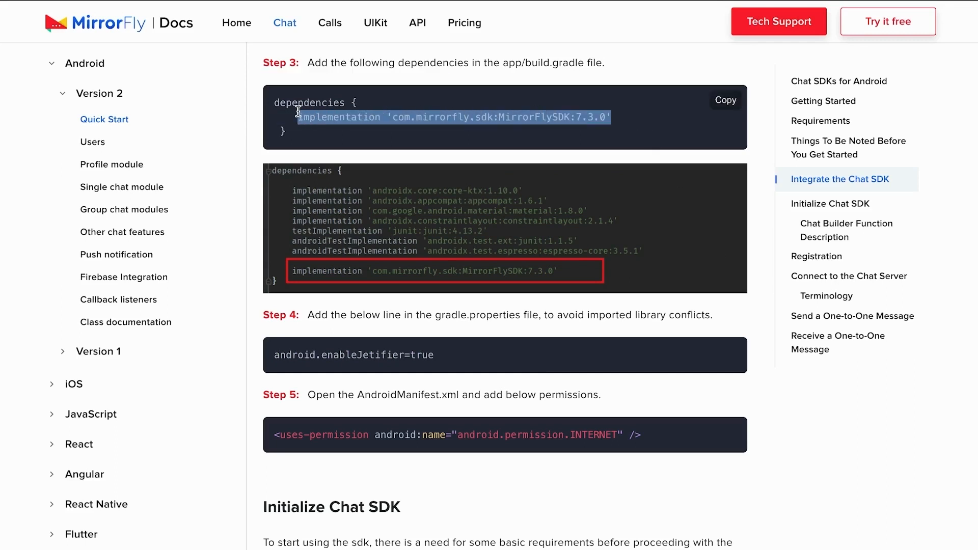
mouse_move(848, 480)
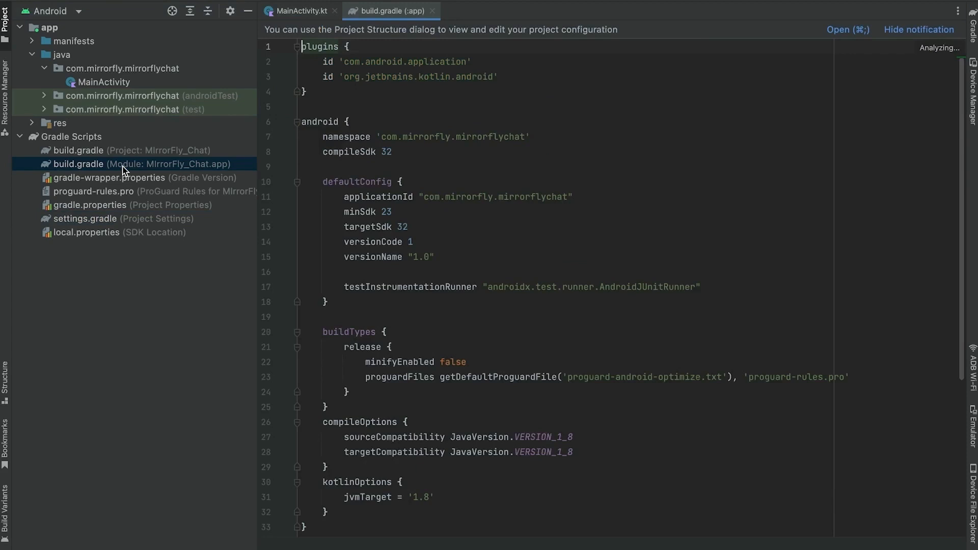
- Add implementation 'com.mirrorfly.sdk:MirrorFlySDK:7.3.0' to the app dependencies and sync
scroll("down", 3)
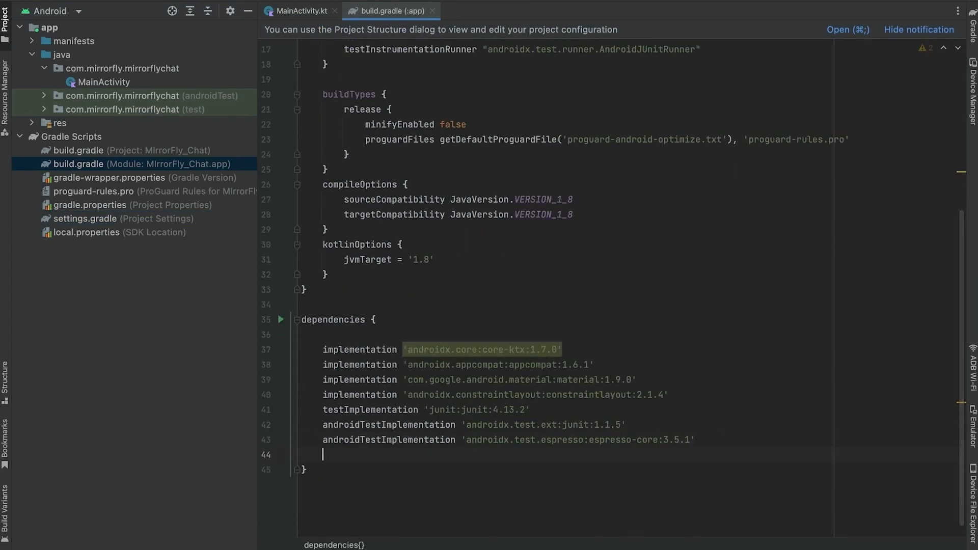
type("implementation 'com.mirrorfly.sdk:MirrorFlySDK:7.3.0'")
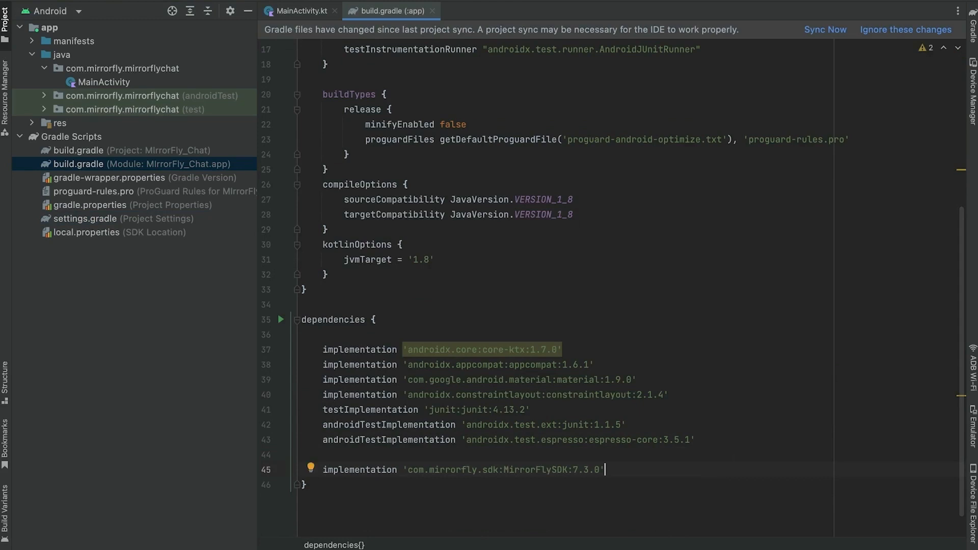
mouse_move(899, 224)
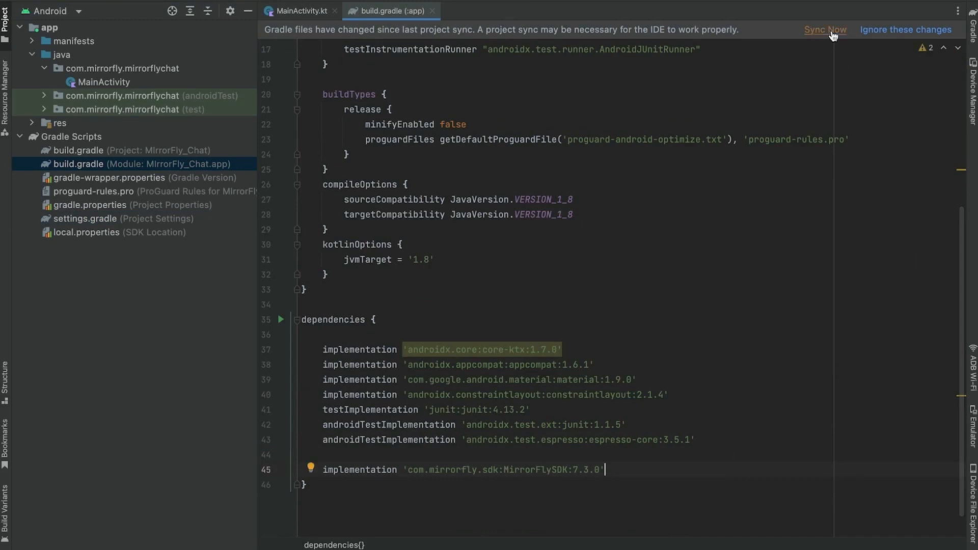
left_click(824, 30)
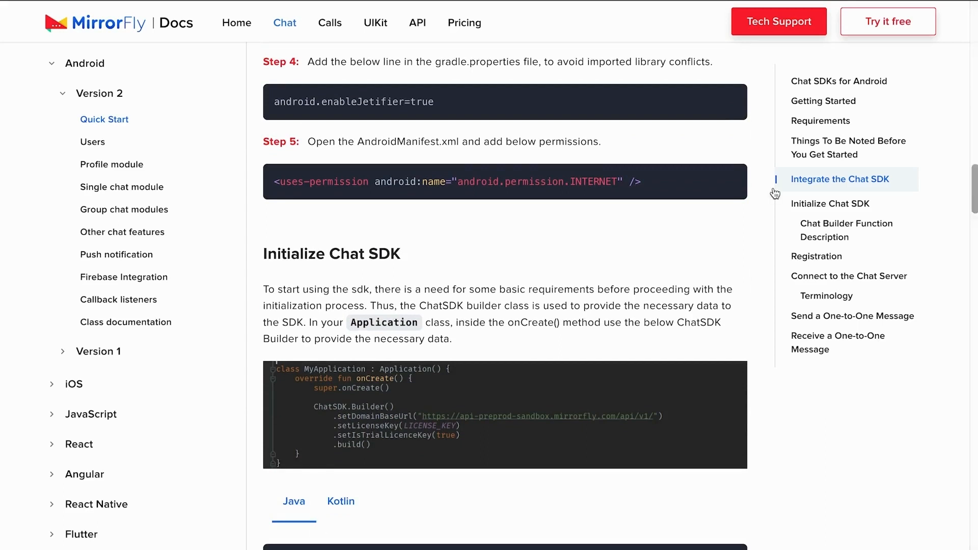
mouse_move(726, 99)
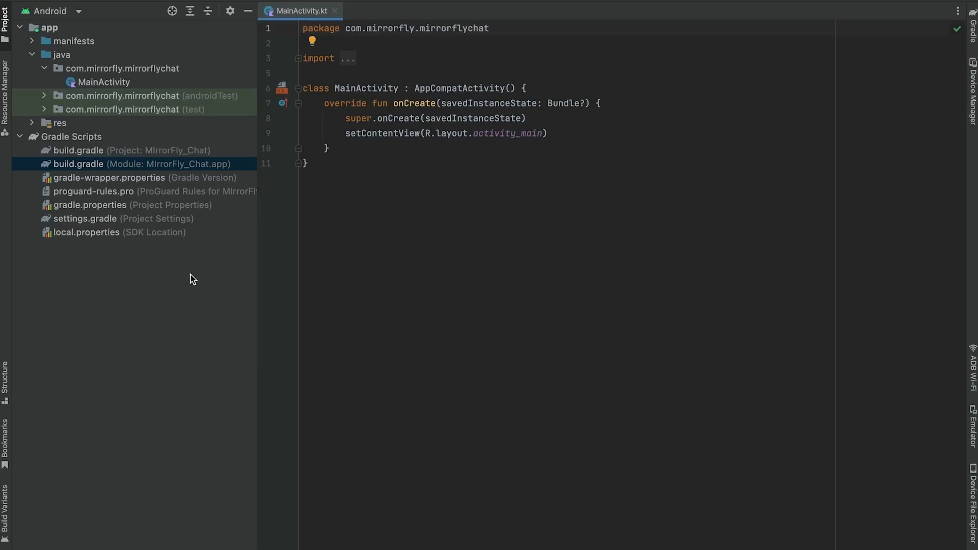
- Add android.enableJetifier=true to gradle.properties and sync the project
left_click(109, 205)
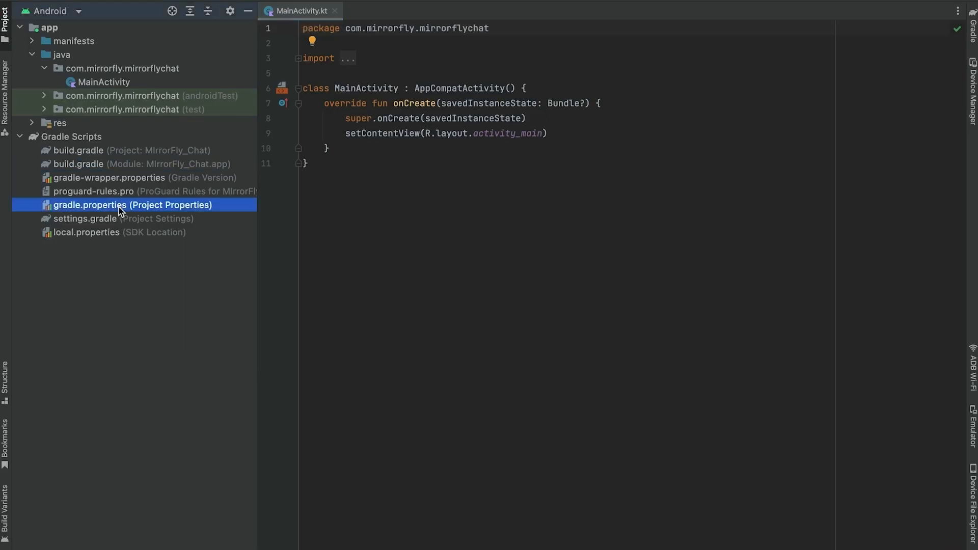
double_click(118, 205)
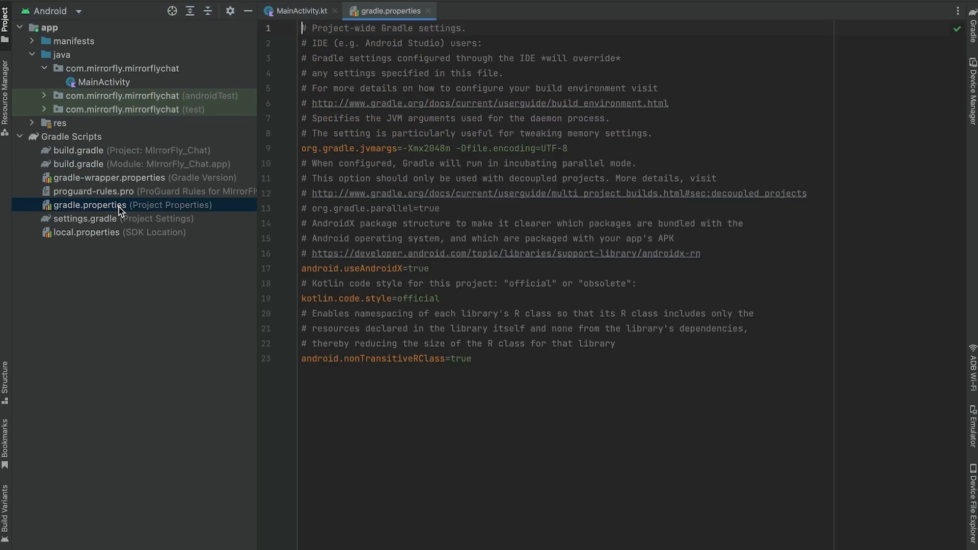
mouse_move(293, 315)
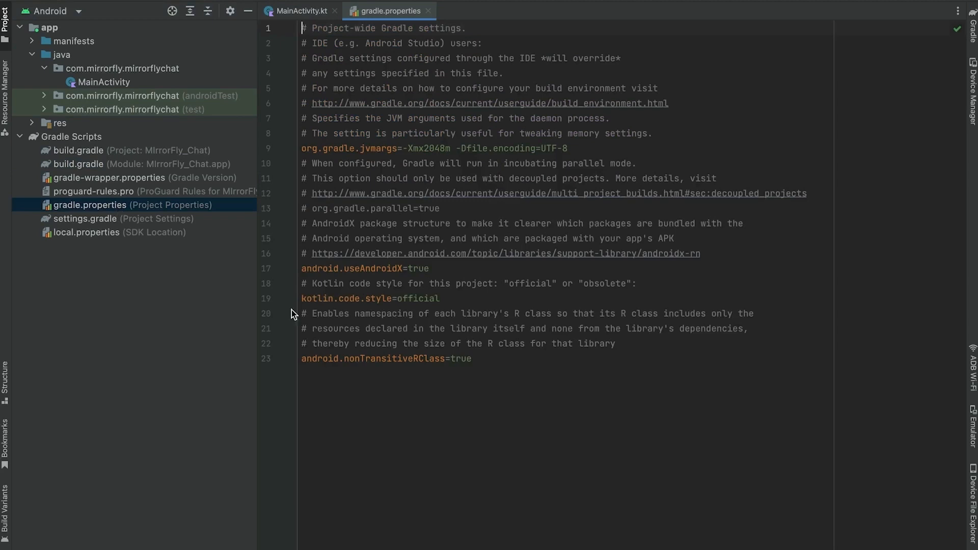
type("android.enableJetifier=true")
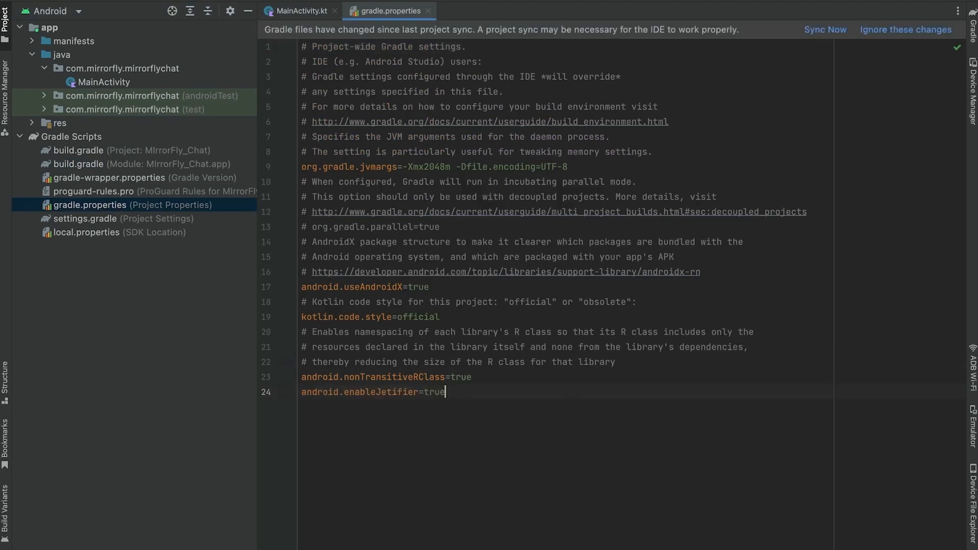
mouse_move(824, 30)
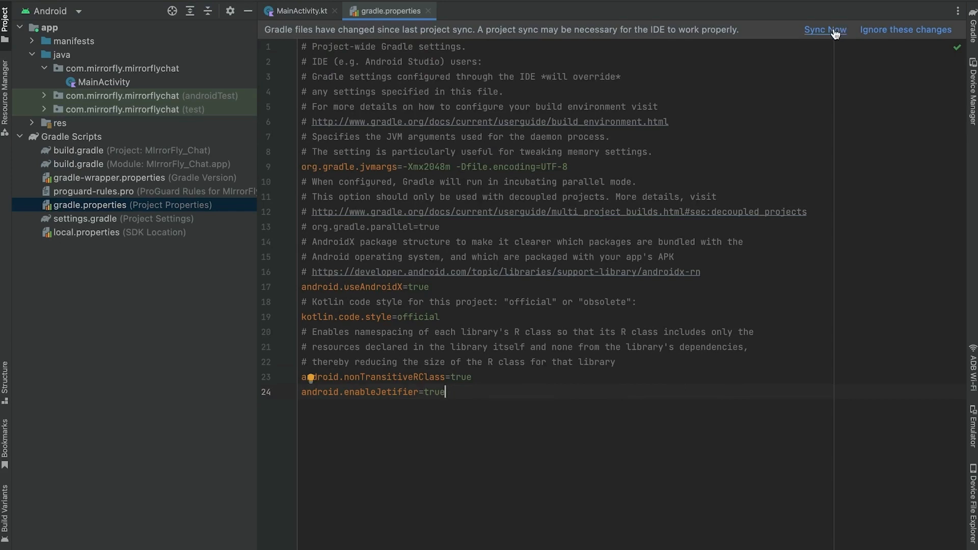
left_click(824, 30)
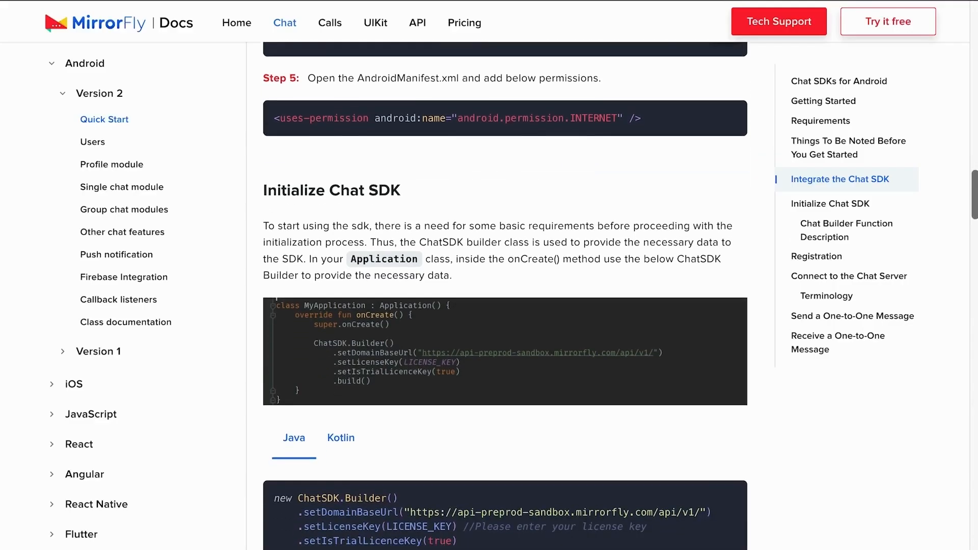
- Scroll the docs to Step 5 with the INTERNET uses-permission snippet
scroll("up", 3)
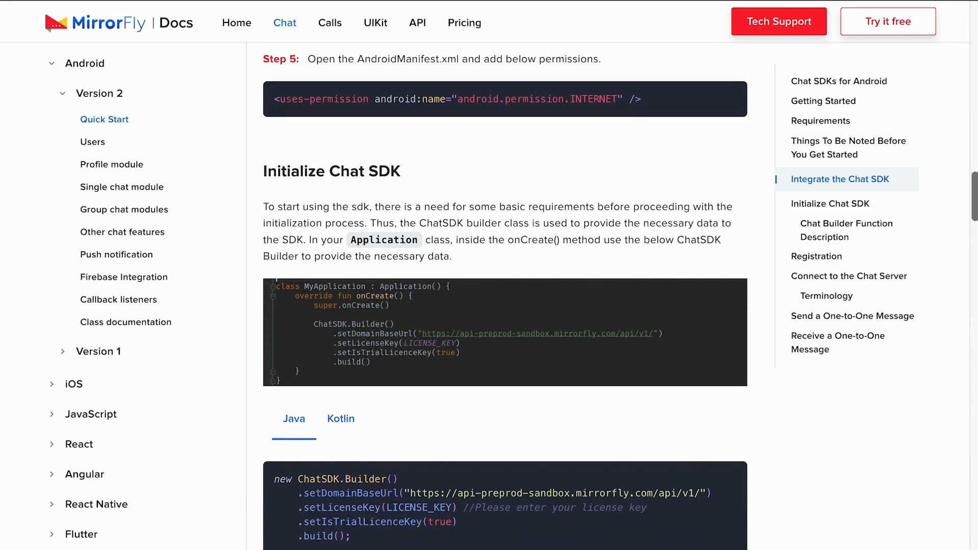
mouse_move(729, 113)
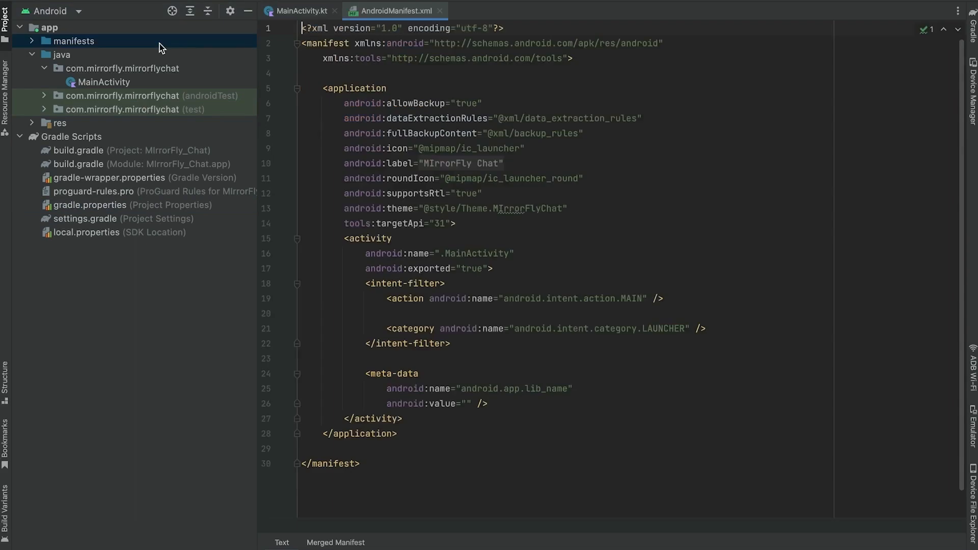
- Open AndroidManifest.xml and insert an empty line before the <application> tag
left_click(572, 58)
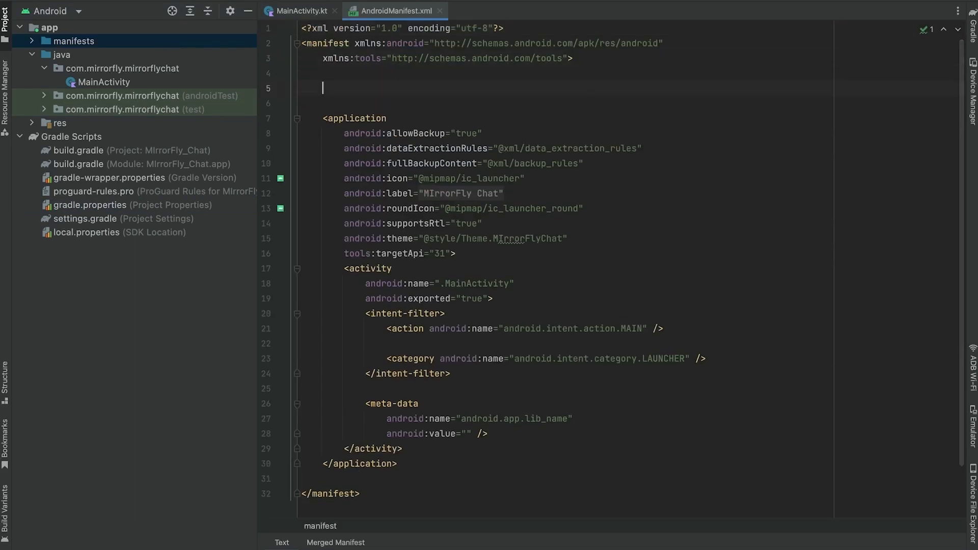
left_click(299, 10)
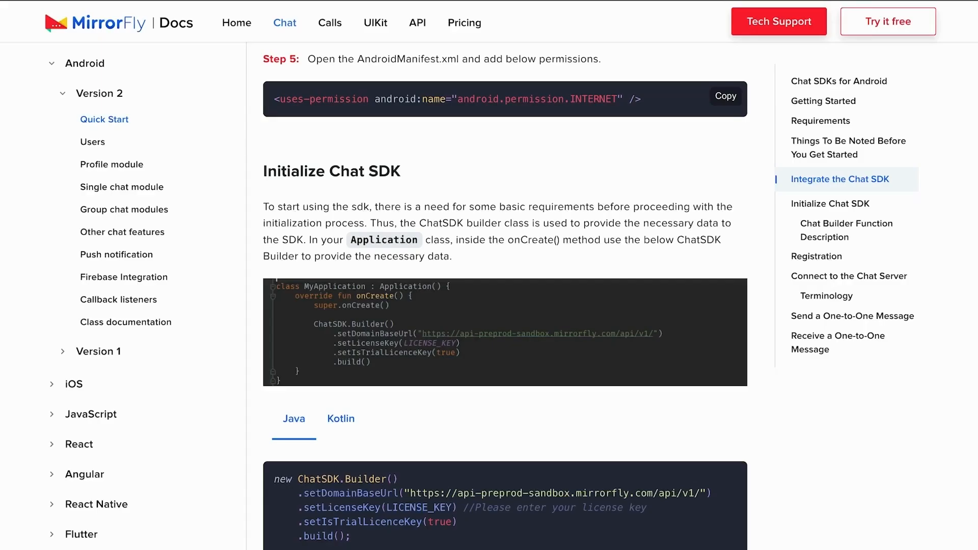
- Scroll to Initialize Chat SDK and switch the ChatSDK.Builder sample to Kotlin
scroll("down", 3)
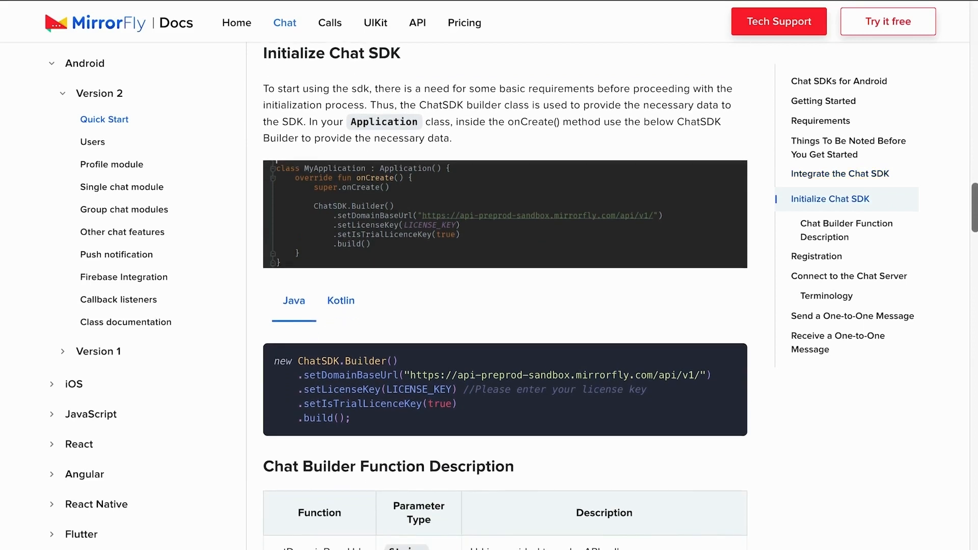
scroll("down", 3)
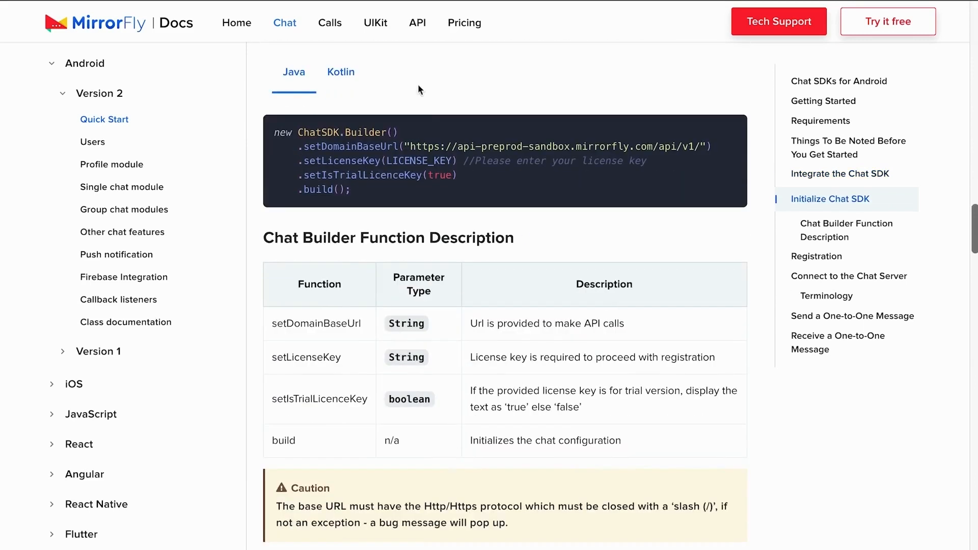
left_click(340, 71)
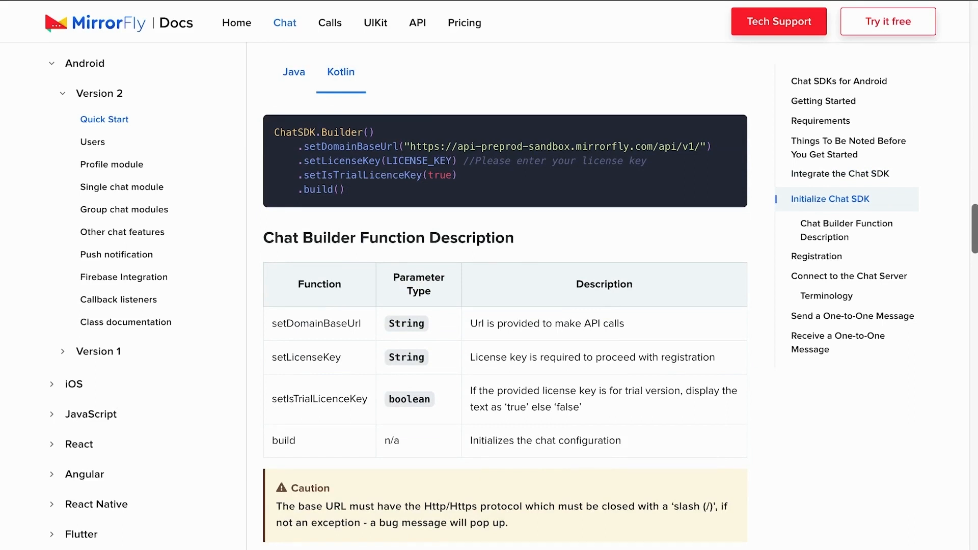
mouse_move(730, 156)
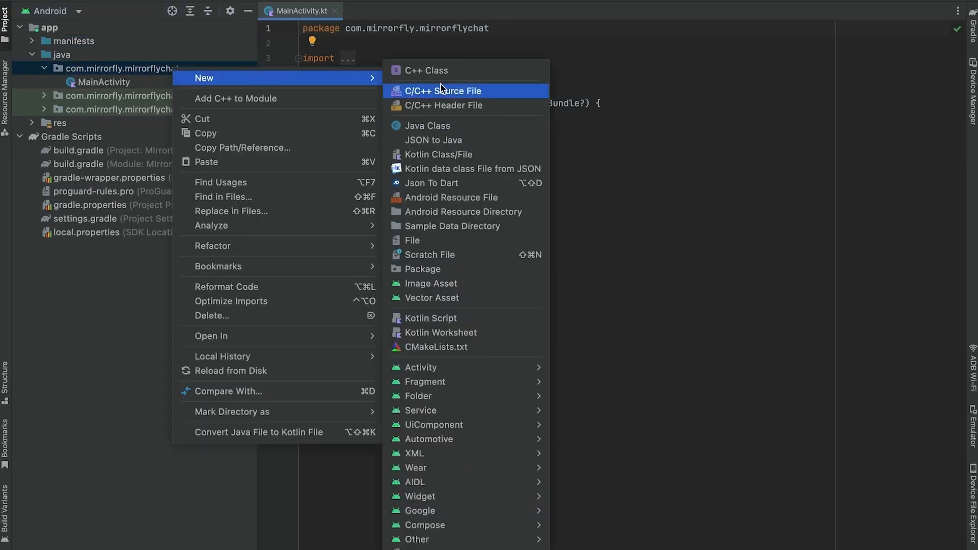
- Create the MyApplication Kotlin class extending Application and start ChatSDK.Builder() in onCreate
left_click(438, 153)
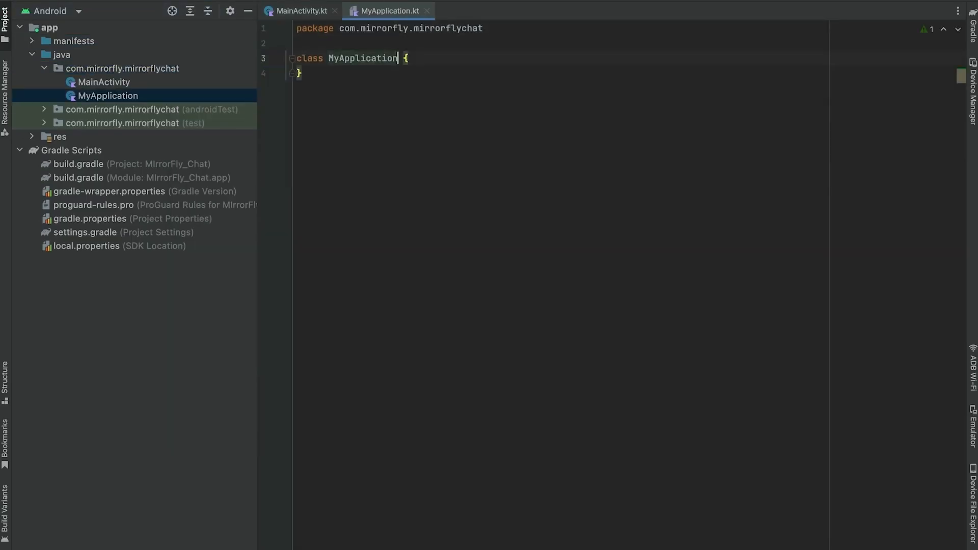
type(":Application")
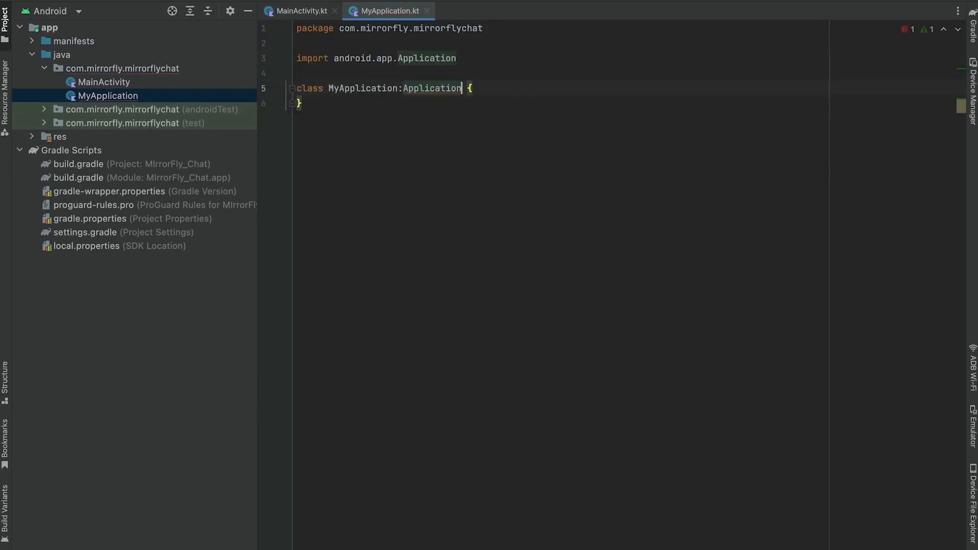
type("()")
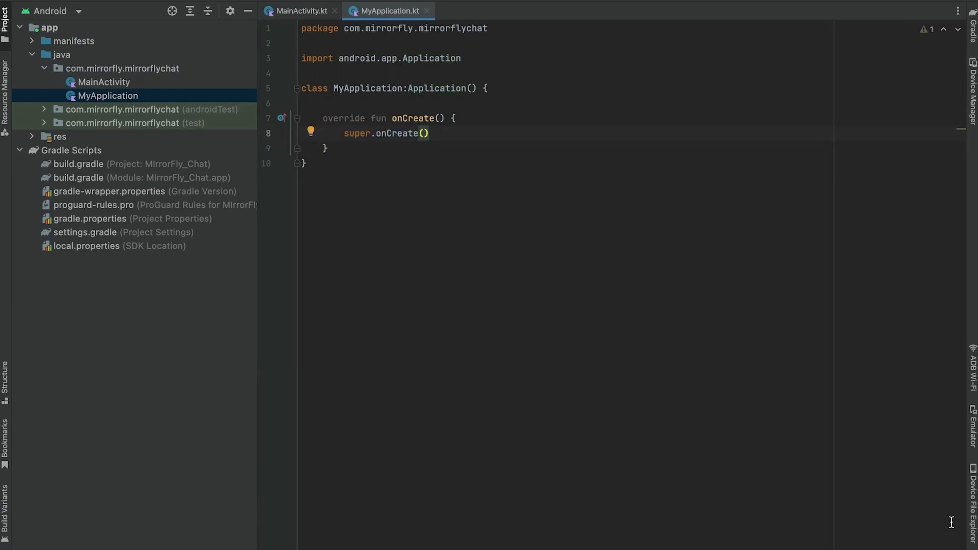
key("Enter")
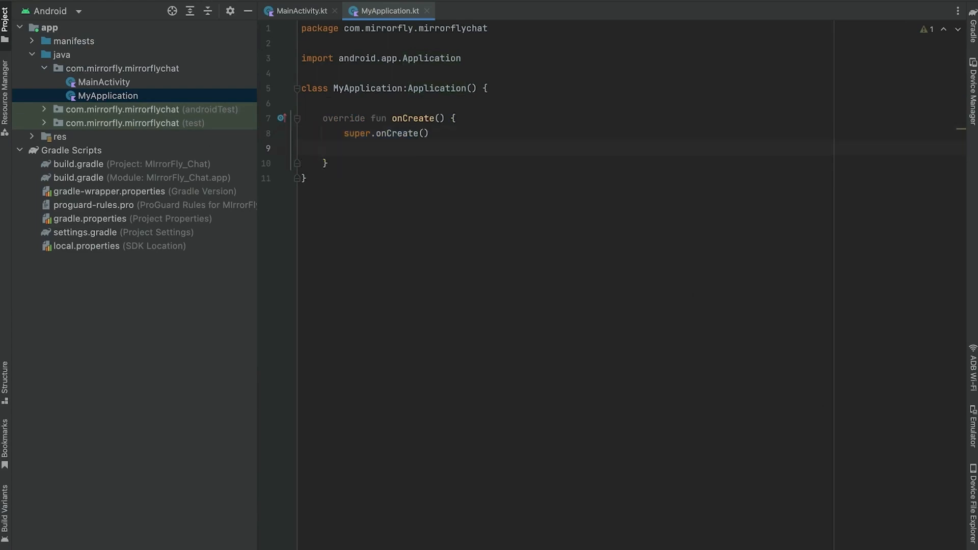
type("ChatSDK.Builder()")
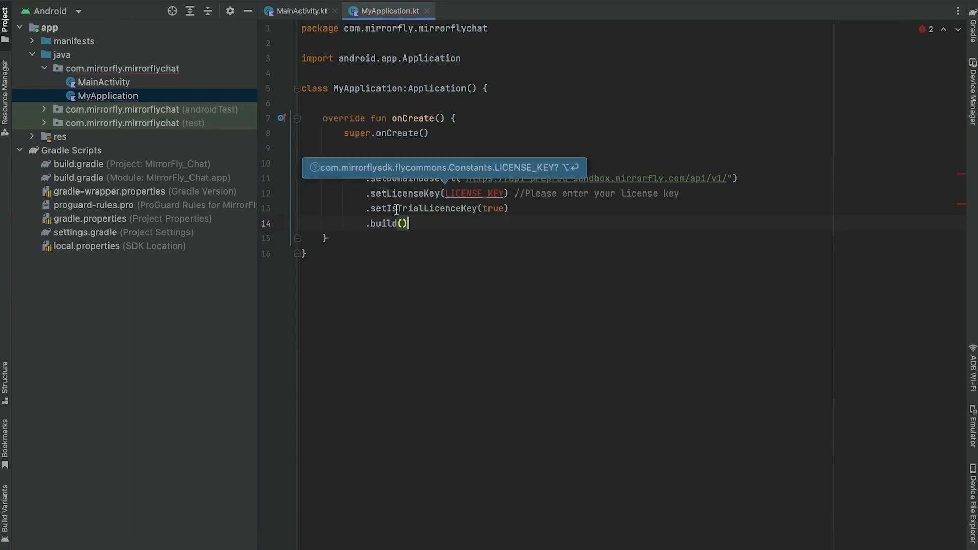
mouse_move(470, 193)
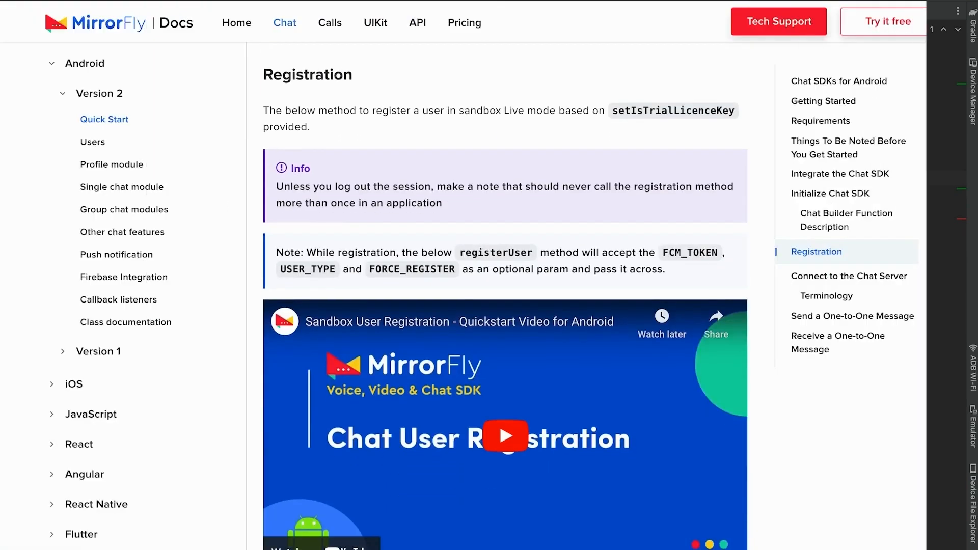
- Copy the Kotlin FlyCore.registerUser sample from the Registration section
scroll("down", 3)
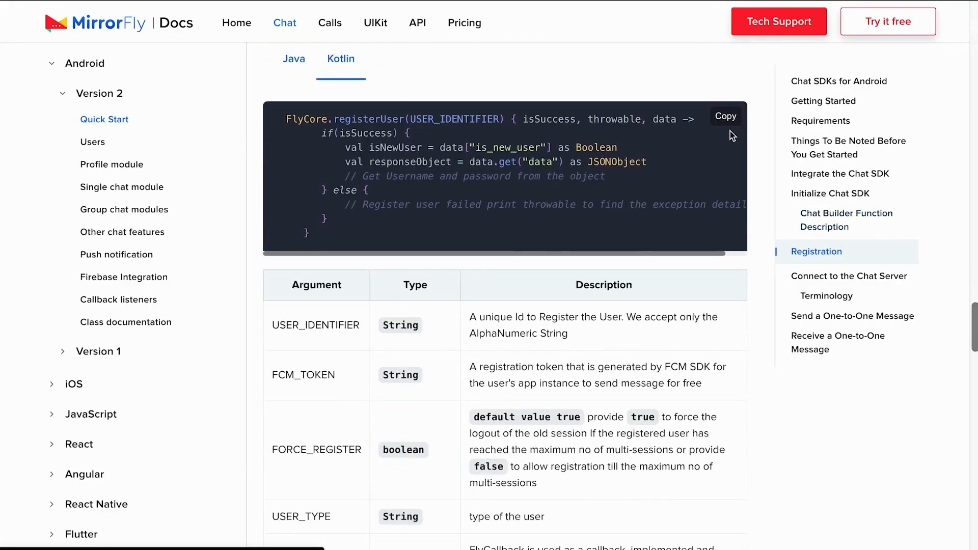
left_click(725, 116)
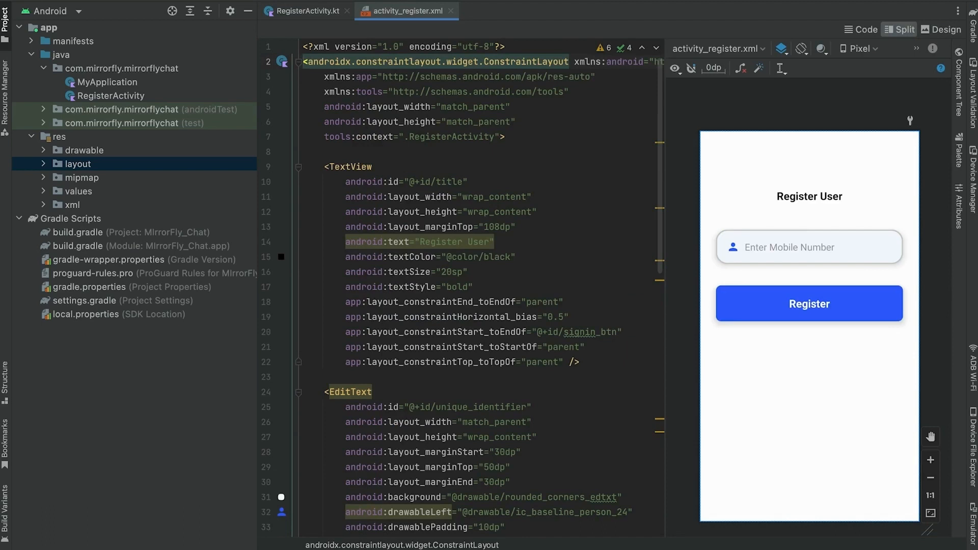
- Close activity_register.xml to return to RegisterActivity.kt with the register() function
left_click(305, 10)
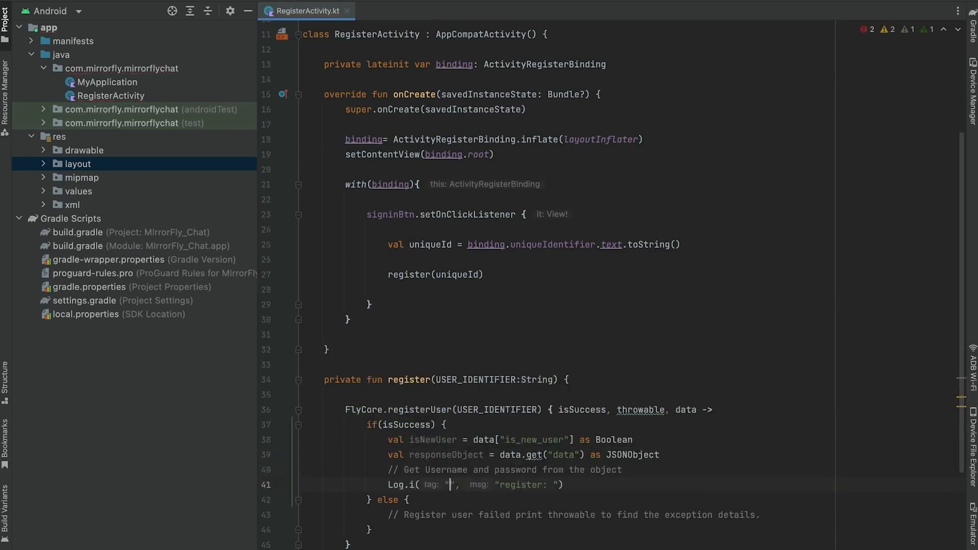
- Log 'register: Register Success' under tag Registration and add Log.e under Registration_Failure in the else branch
type("Registration")
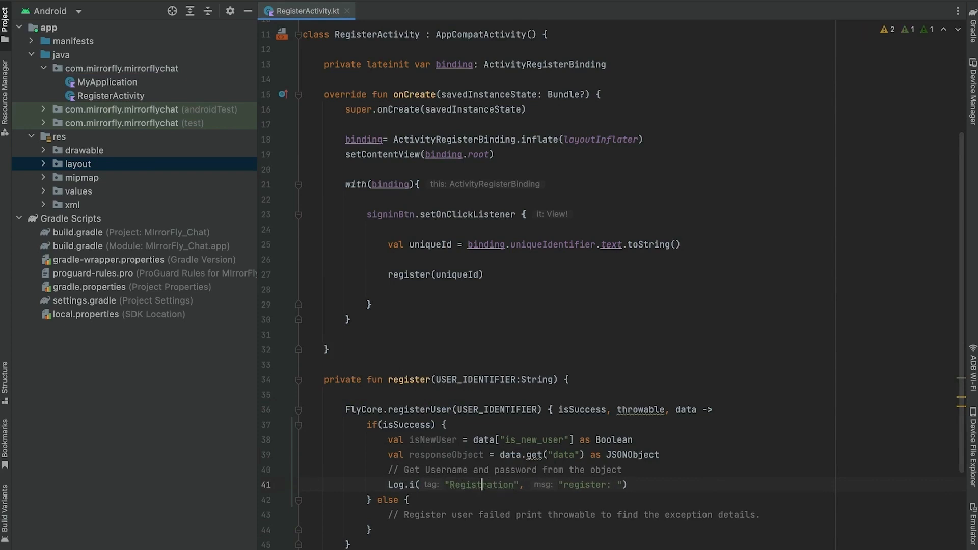
left_click(626, 485)
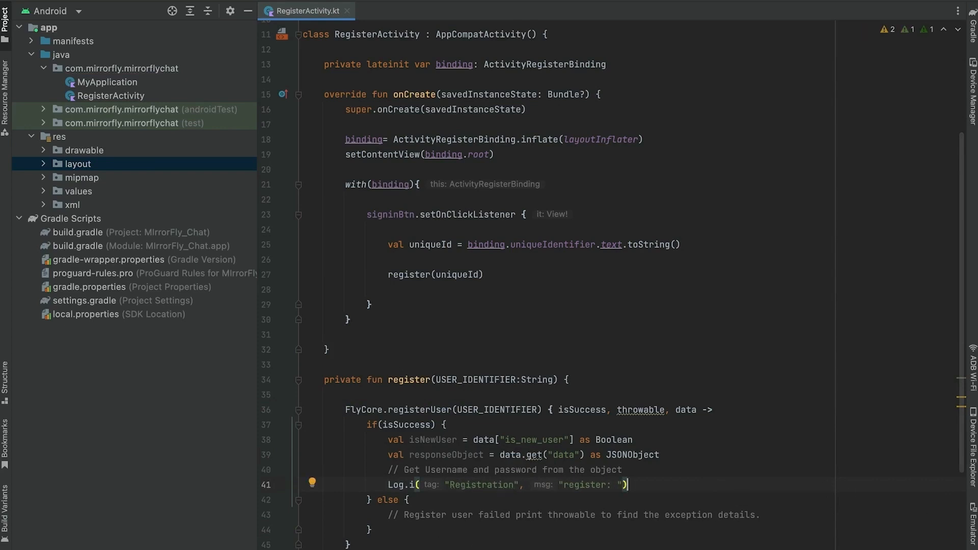
type("Register Success")
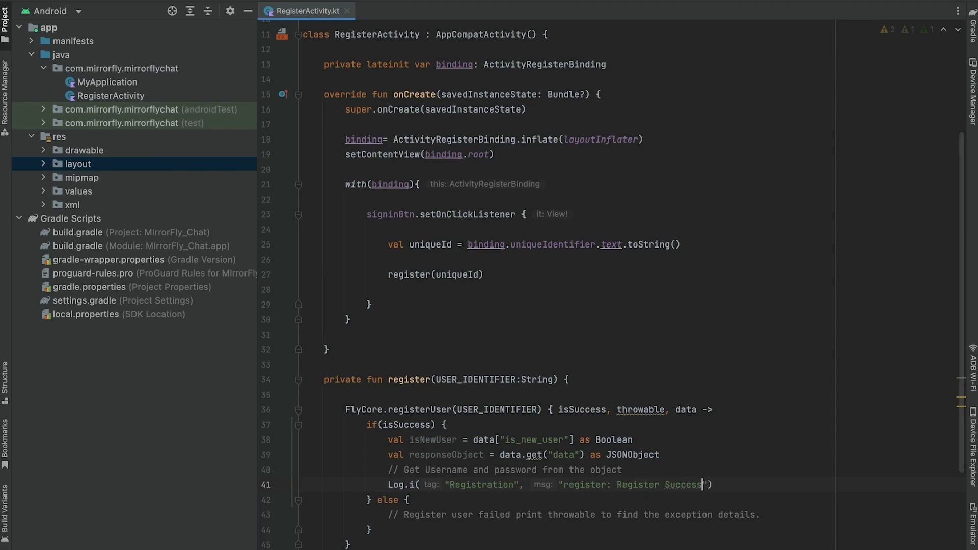
type("log")
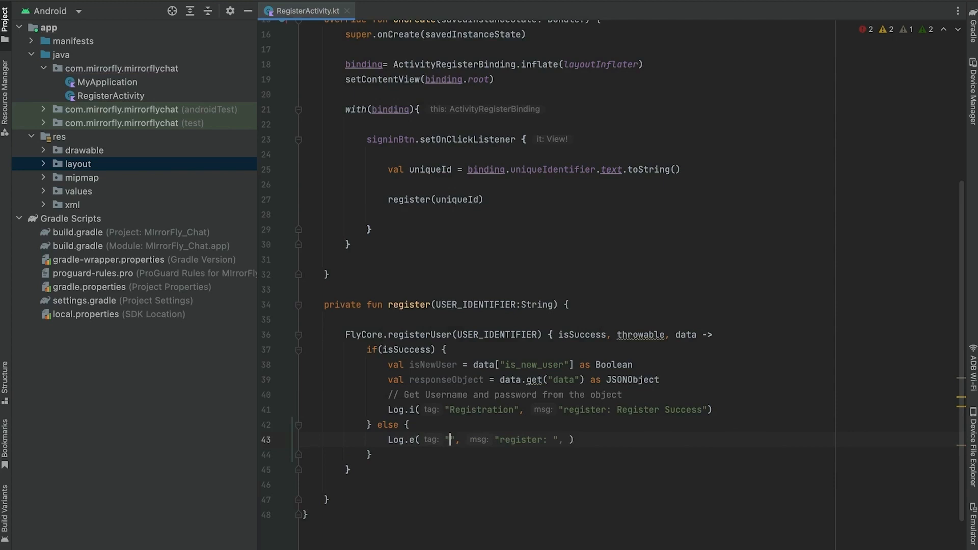
type("Registration_Failure")
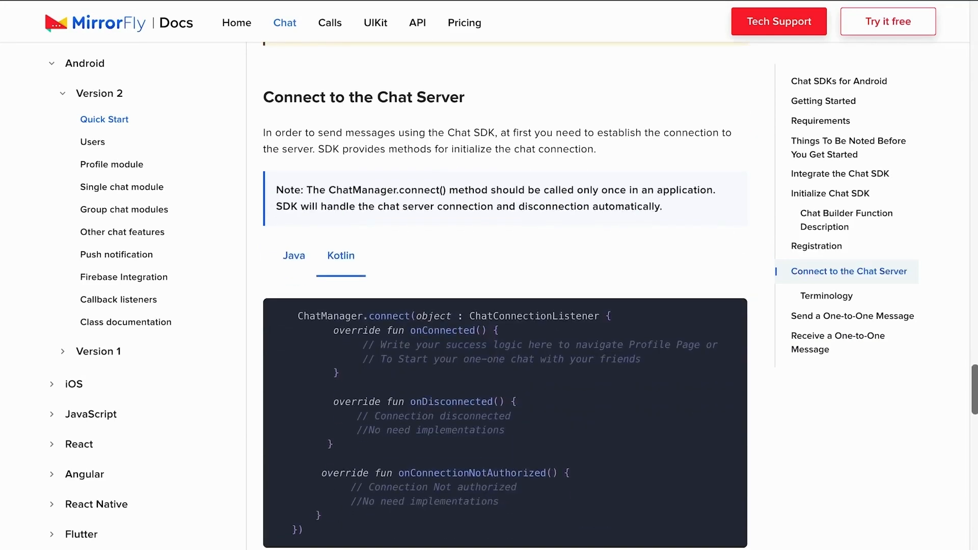
scroll("down", 3)
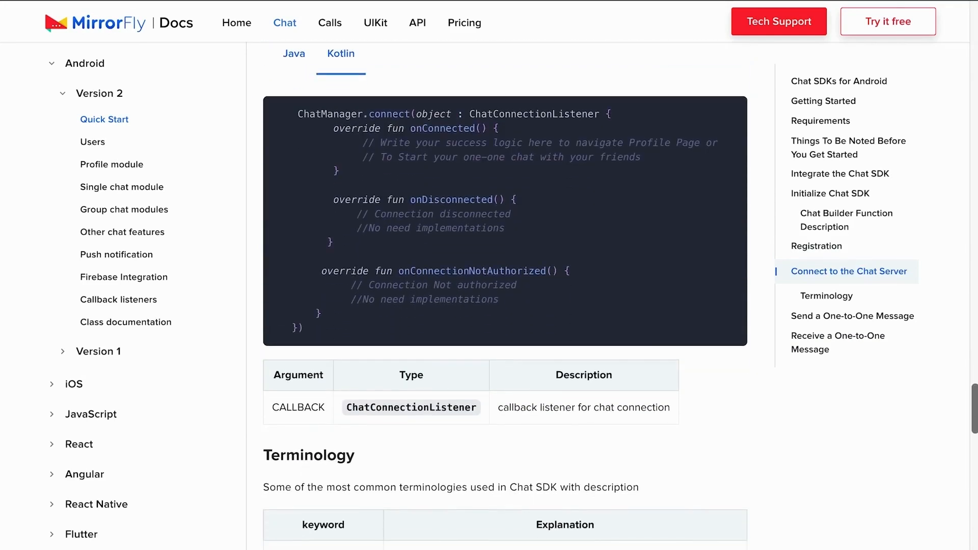
mouse_move(723, 136)
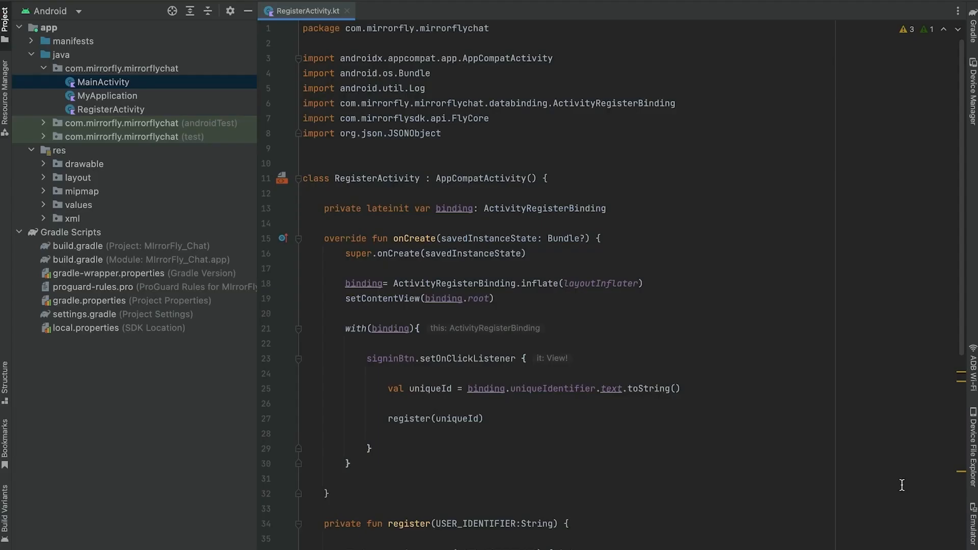
- Call chatConnection(), and in onConnected log 'Chat Server Connection Successful', start MainActivity and finish
scroll("down", 3)
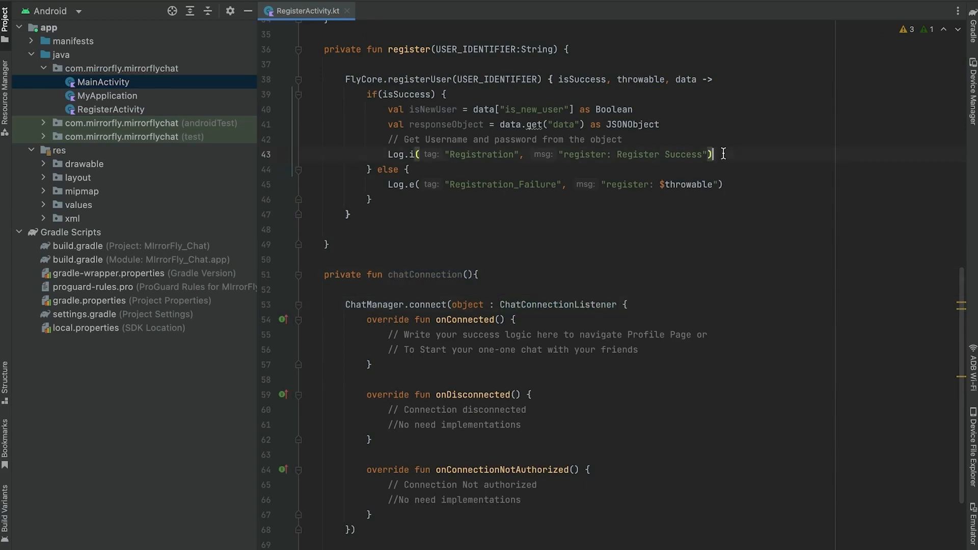
type("chatConnection()")
left_click(600, 349)
type("Log.i(\"Chat_Connection\", \"onConnected: ")
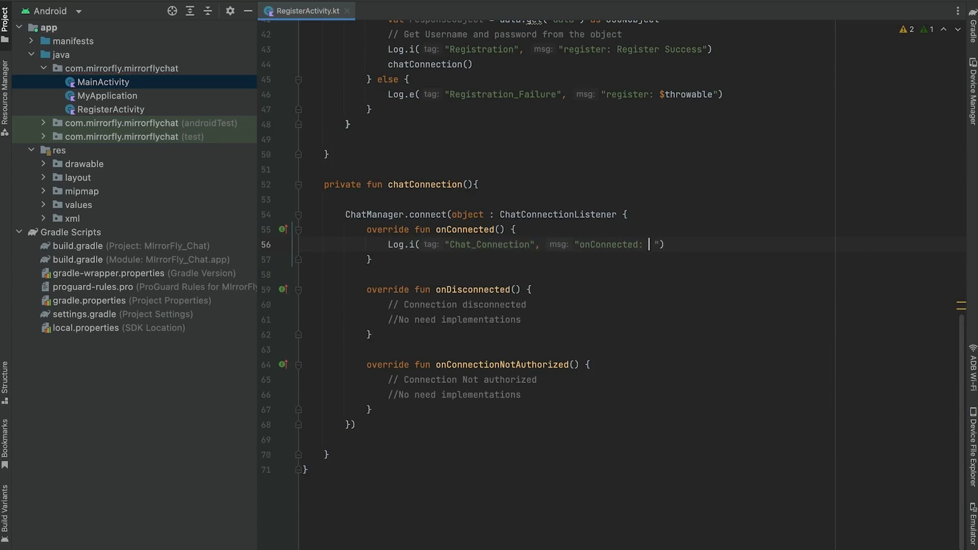
type("Chat Server Connection")
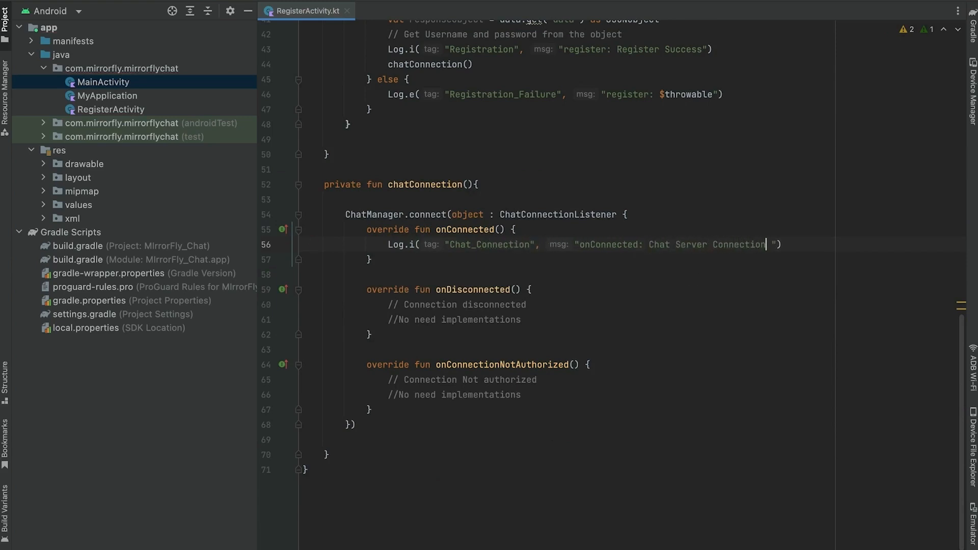
type("Successful")
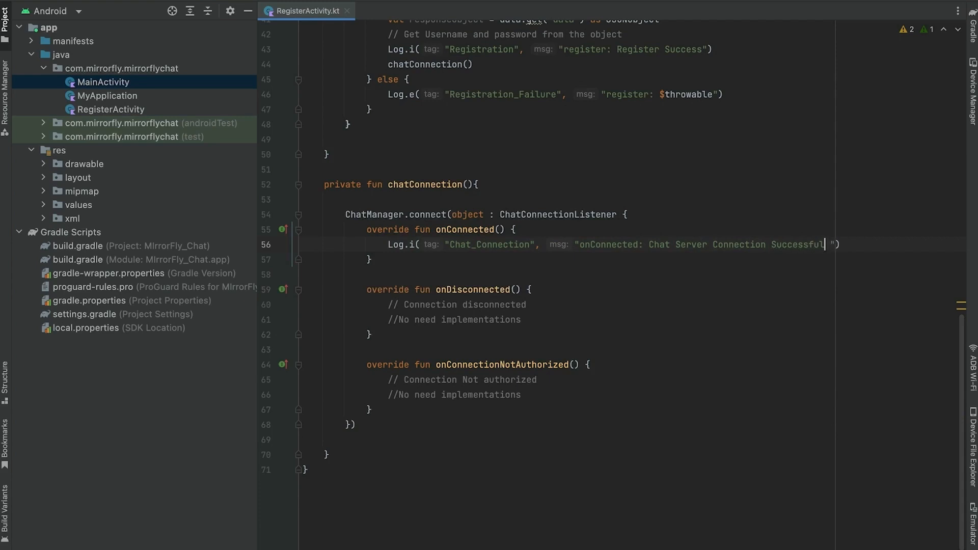
type("startActivity(Intent(this,MainActivity")
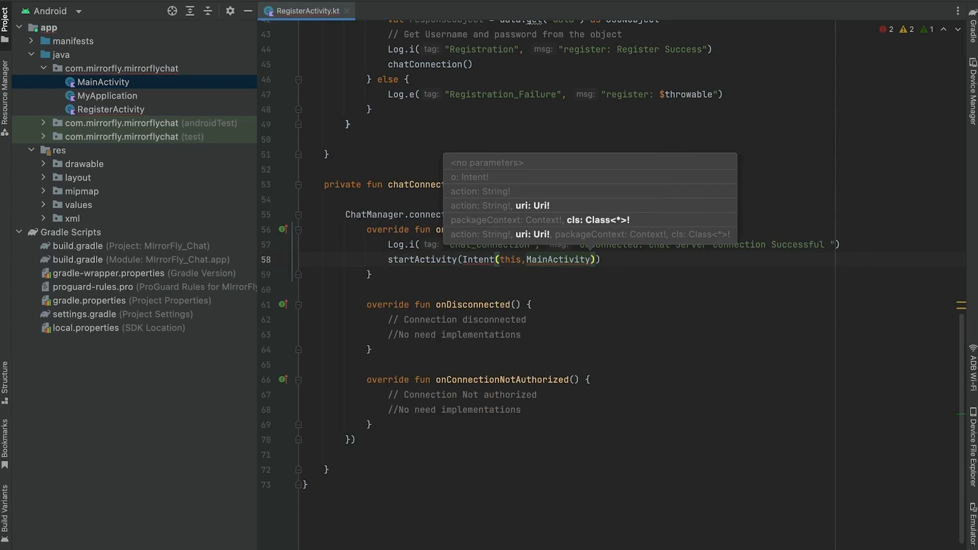
type("::class.java")
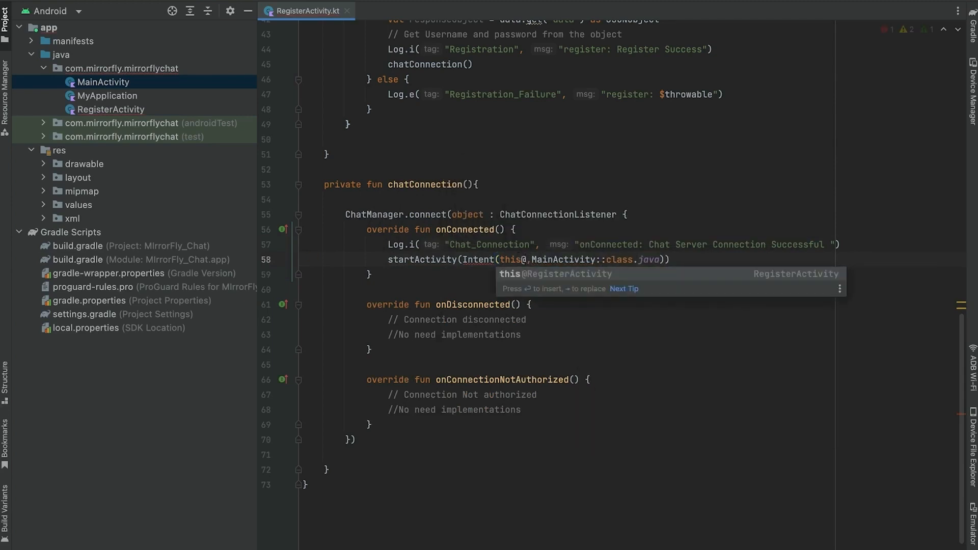
type("finish(")
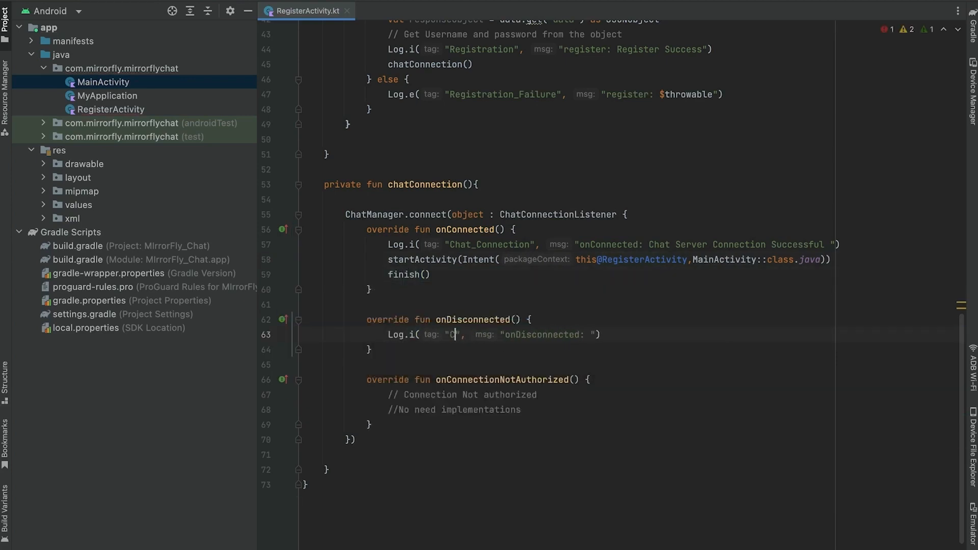
- Log Chat Connection status in onDisconnected and 'Chat Server Not Authorized' in onConnectionNotAuthorized
type("Chat Connection")
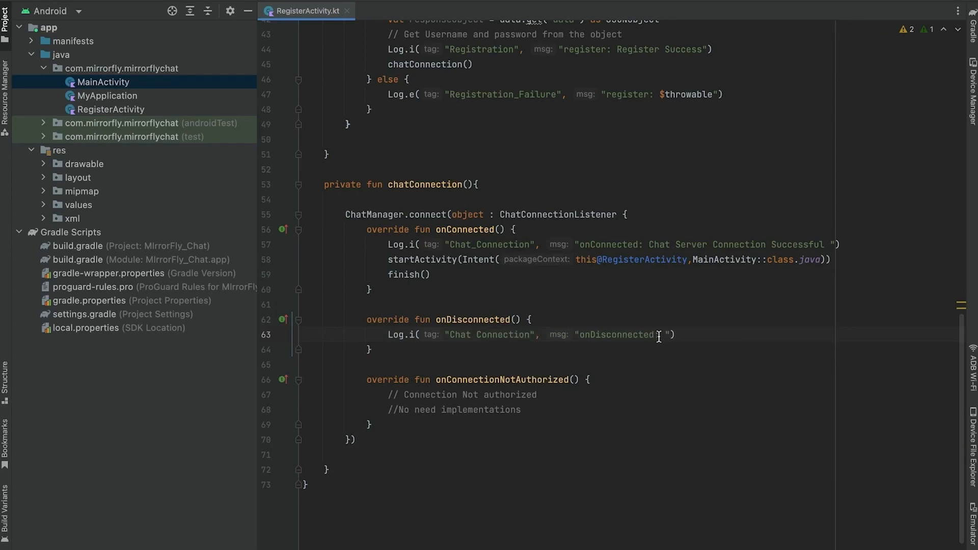
type("Ch")
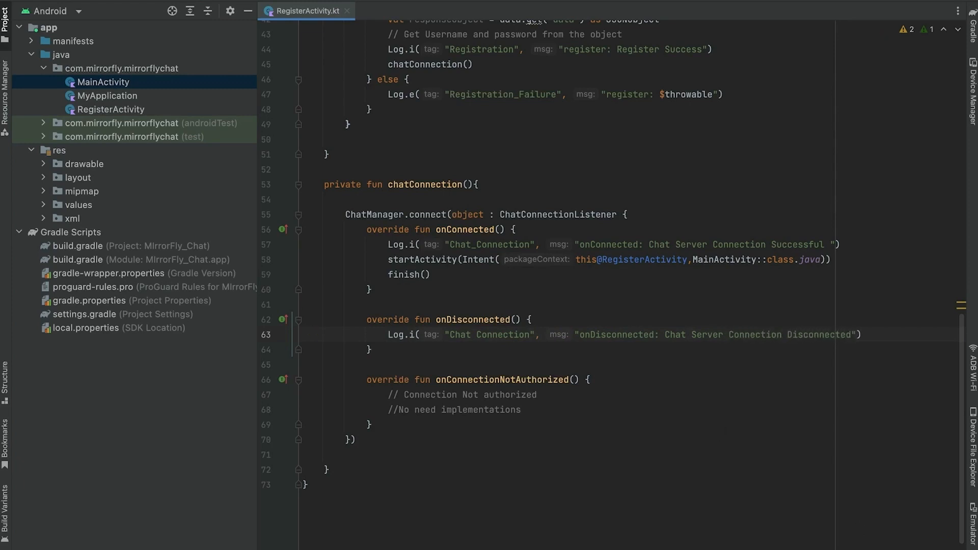
type("log")
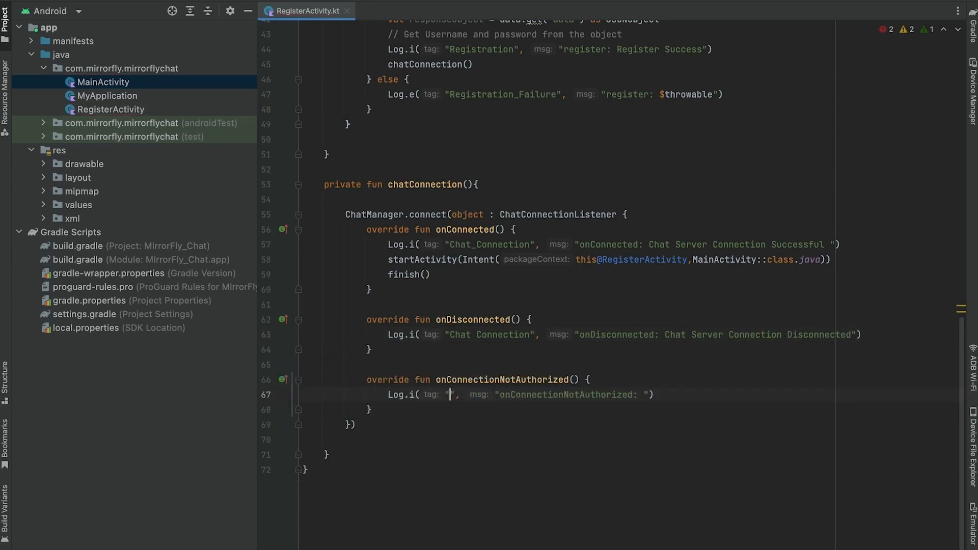
type("Chat Connection")
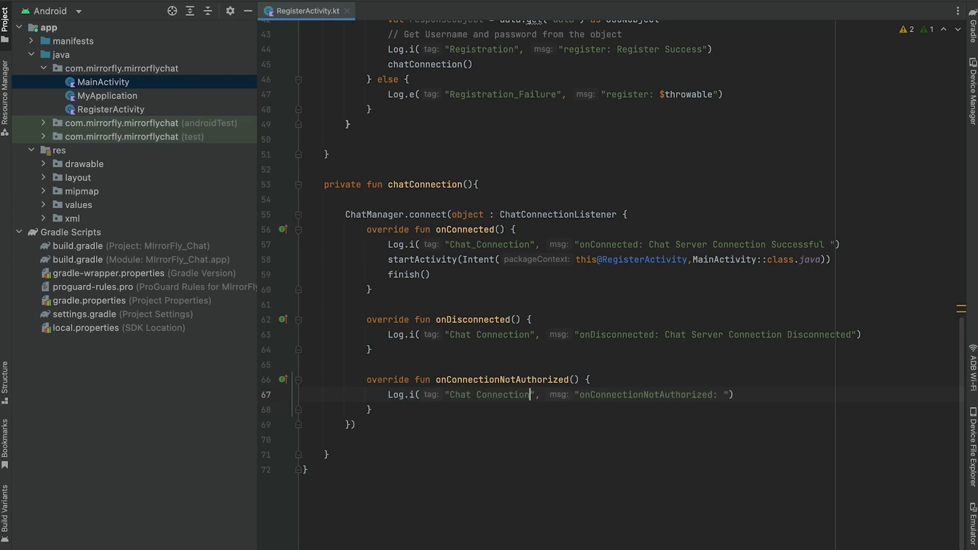
type("Chat Server")
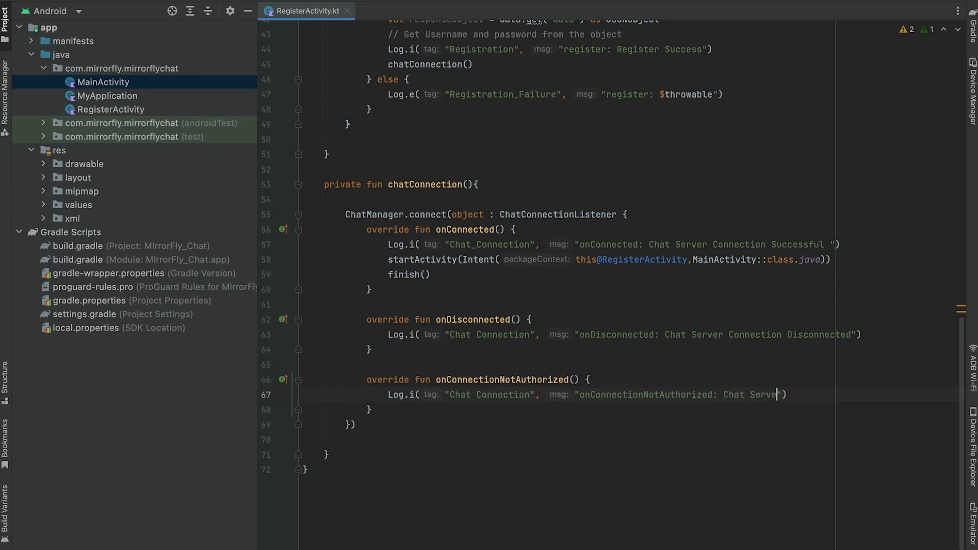
type("Not Authorized")
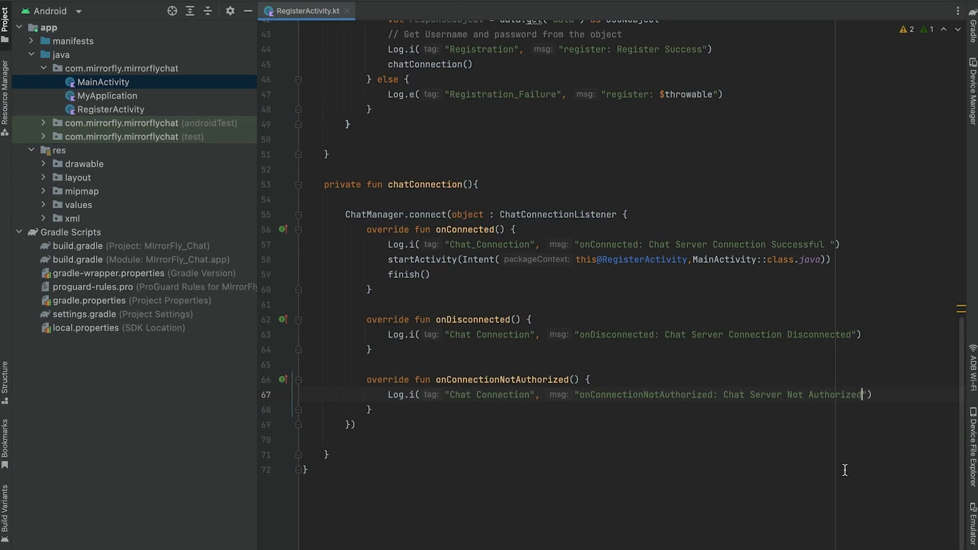
scroll("up", 3)
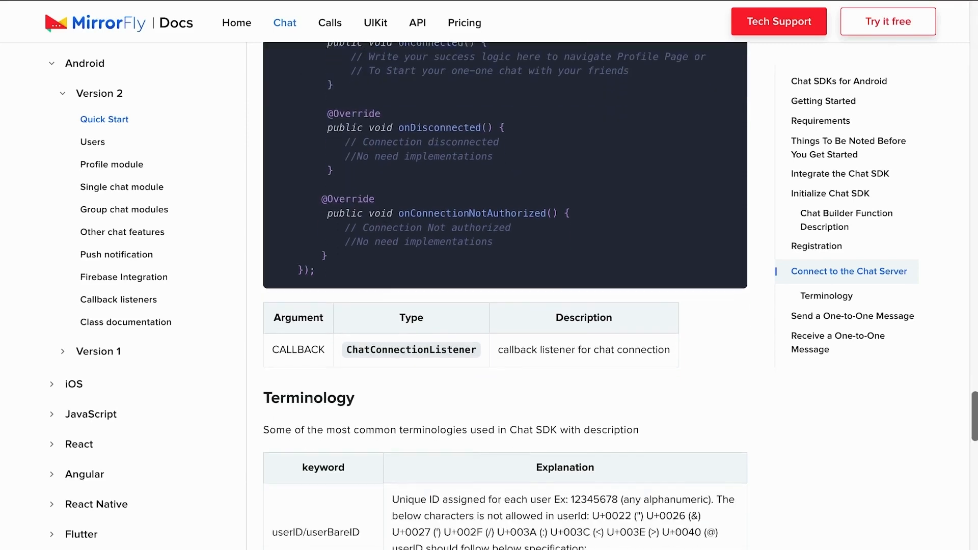
scroll("down", 3)
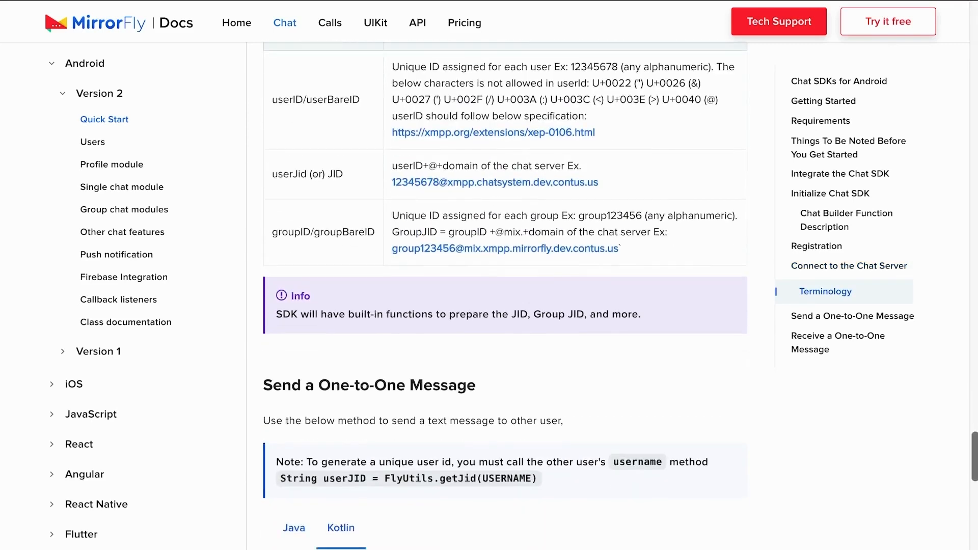
scroll("down", 3)
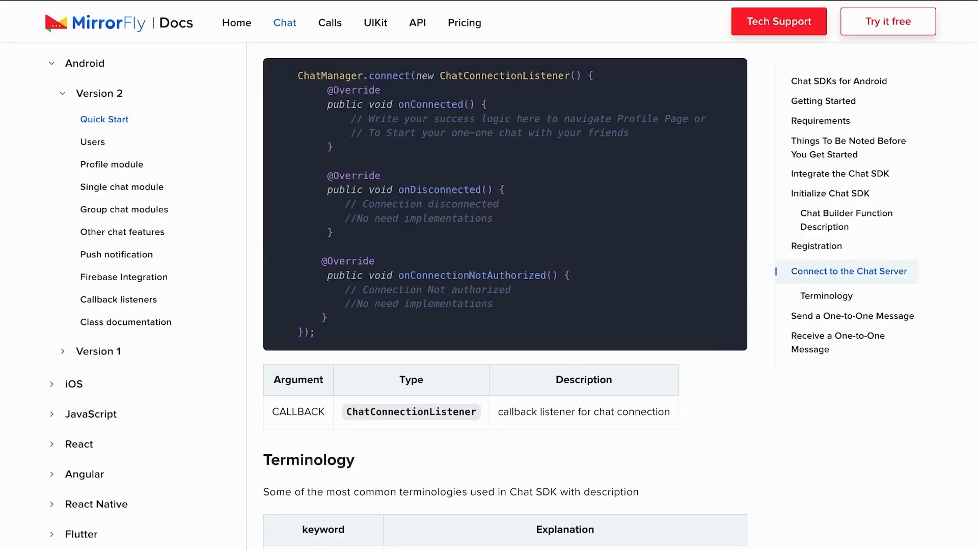
scroll("down", 3)
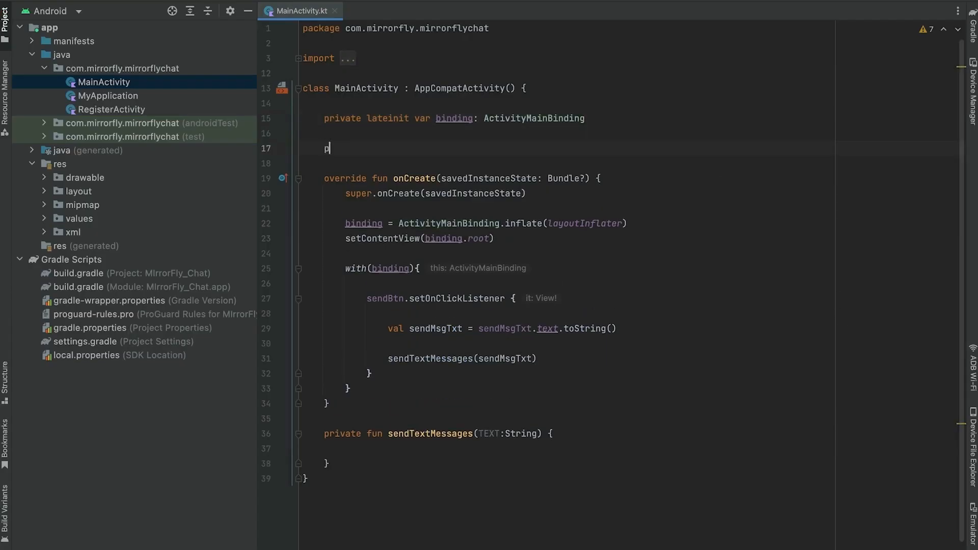
type("rivate val username =")
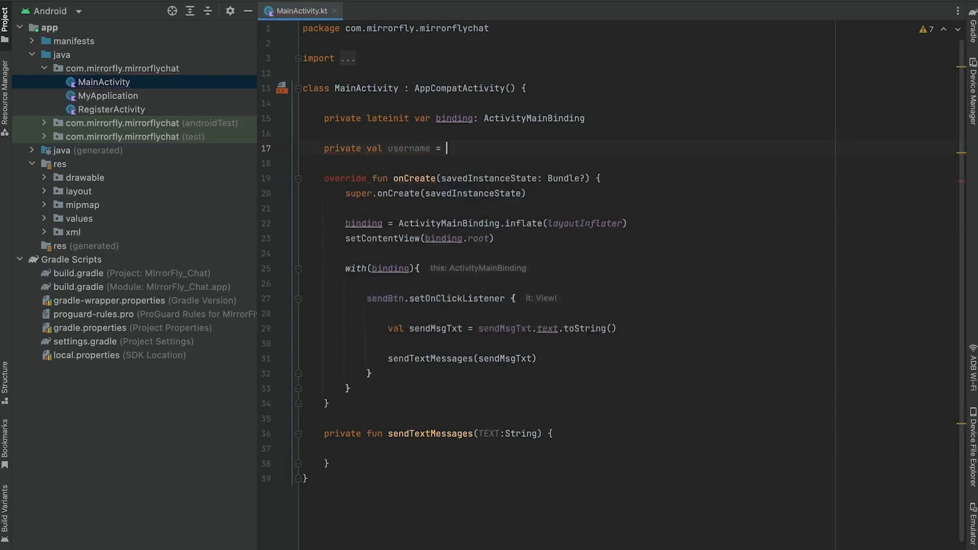
type("\"91739752\"")
type("pr")
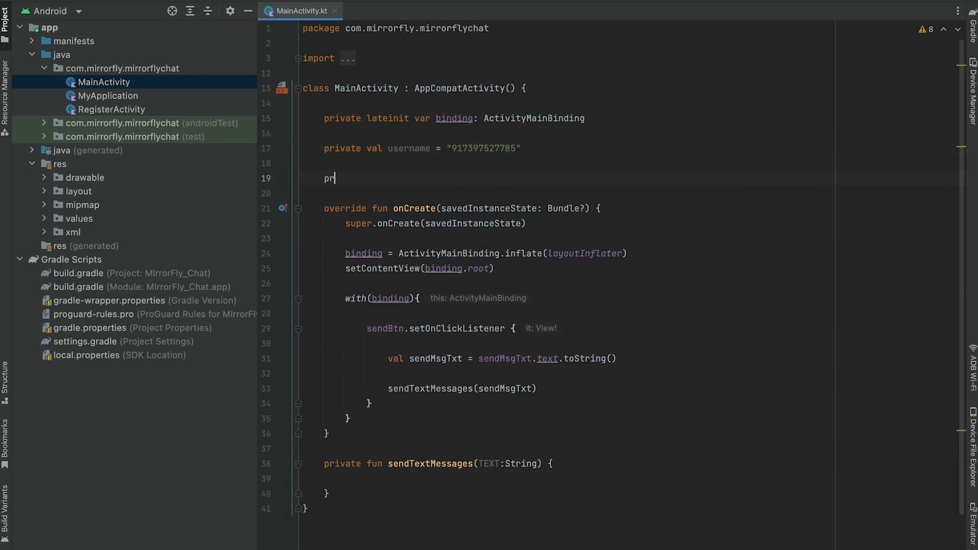
type("ivate val TO")
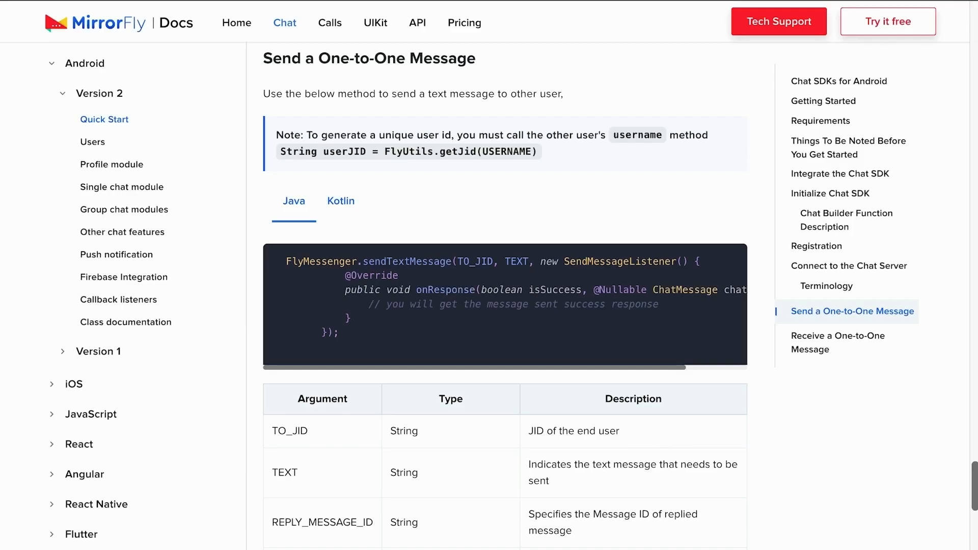
- Scroll the docs to the Send a One-to-One Message Kotlin sample
scroll("down", 3)
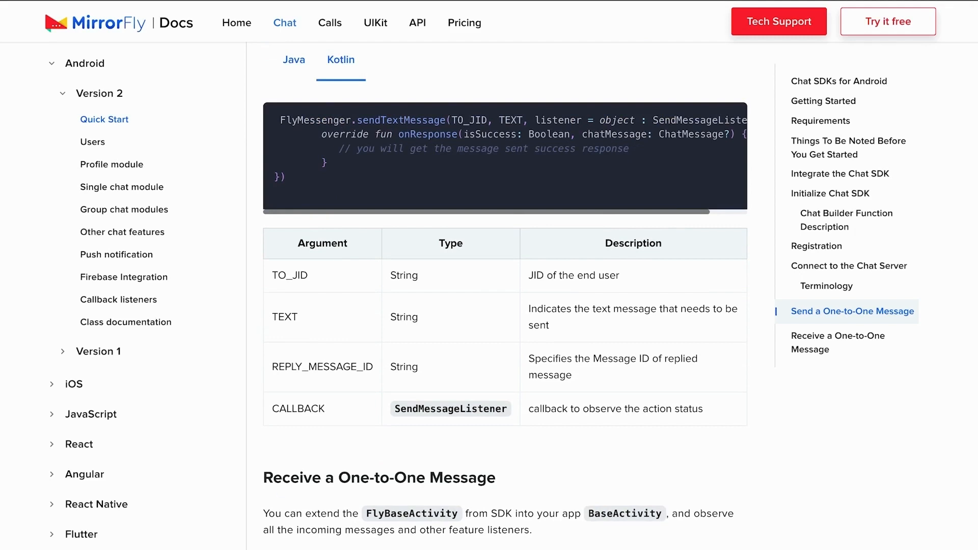
mouse_move(740, 136)
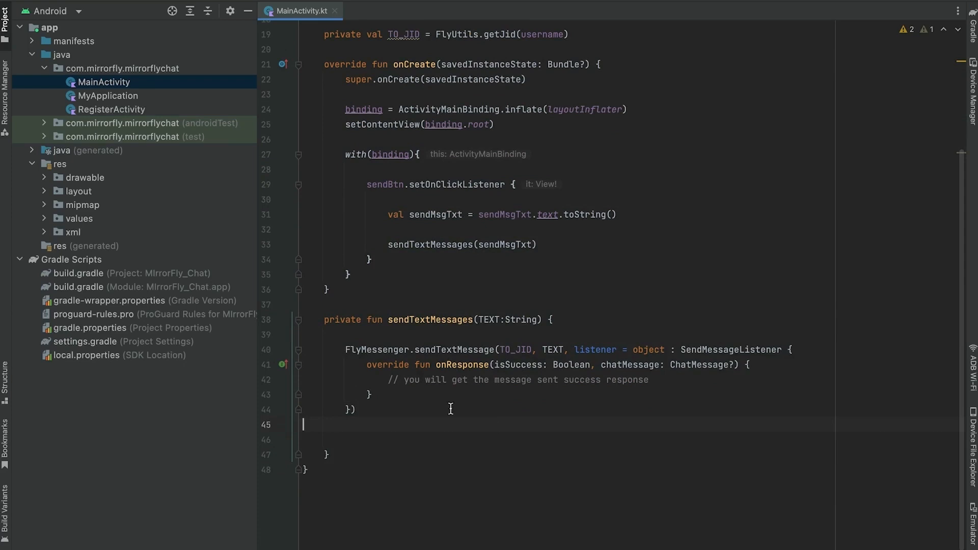
- In sendTextMessage's onResponse, log Send Message Success under Send_Msg and show chatMessage.messageTextContent in sendMsg, made visible
type("if (isSuccess){")
type("Log.i(TAG, \"onResponse: ")
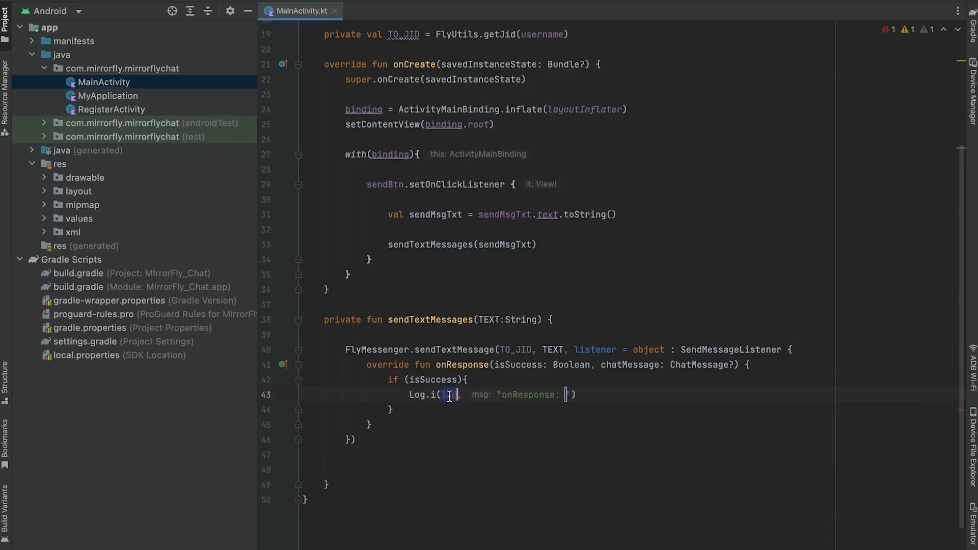
type("\"Send_Msg\"")
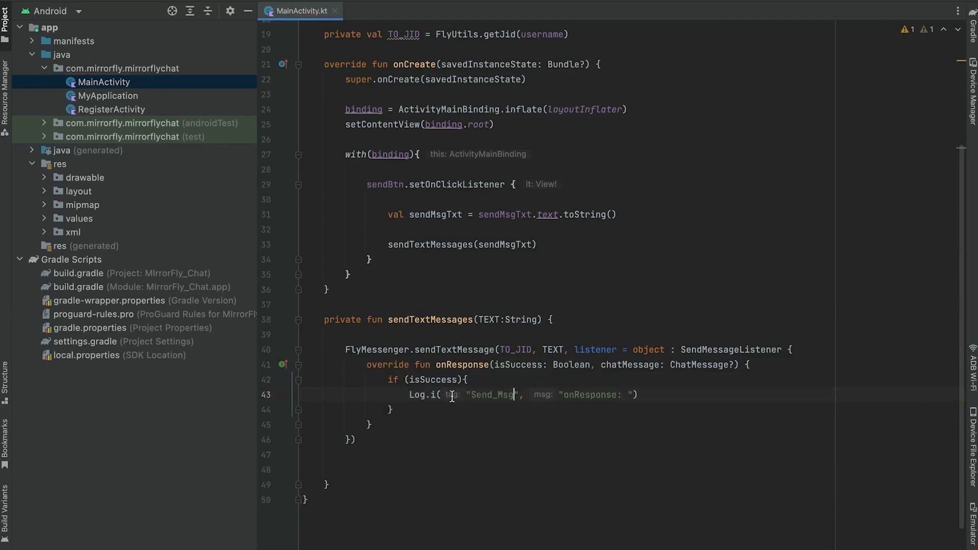
type("Send Message Success")
type("b")
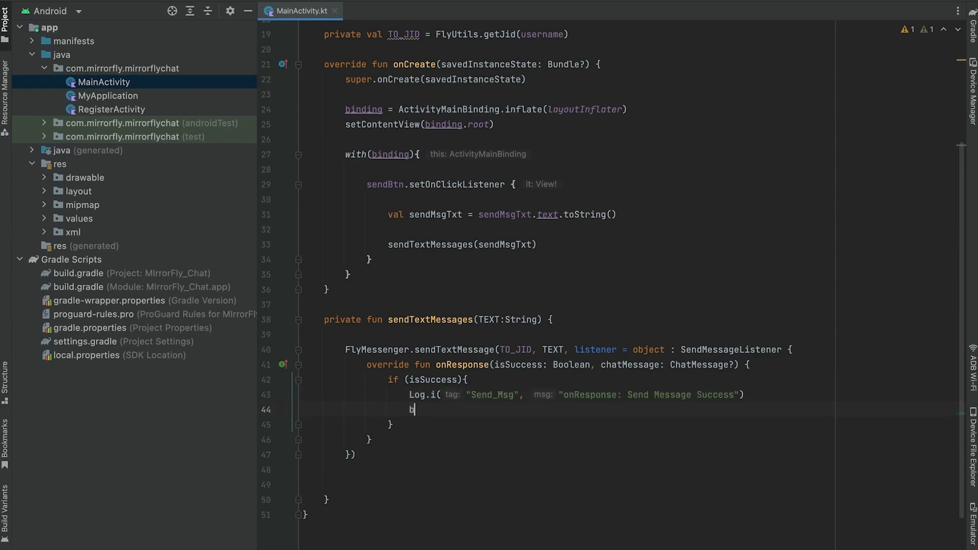
type("inding.sendMsg.visibility")
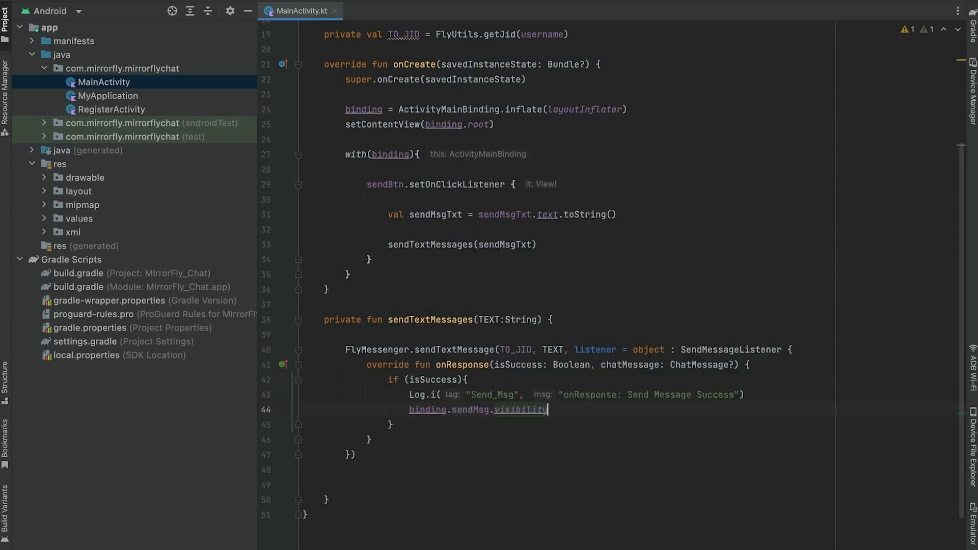
type("= View.VISIBLE")
type("binding.sendMsg.text =")
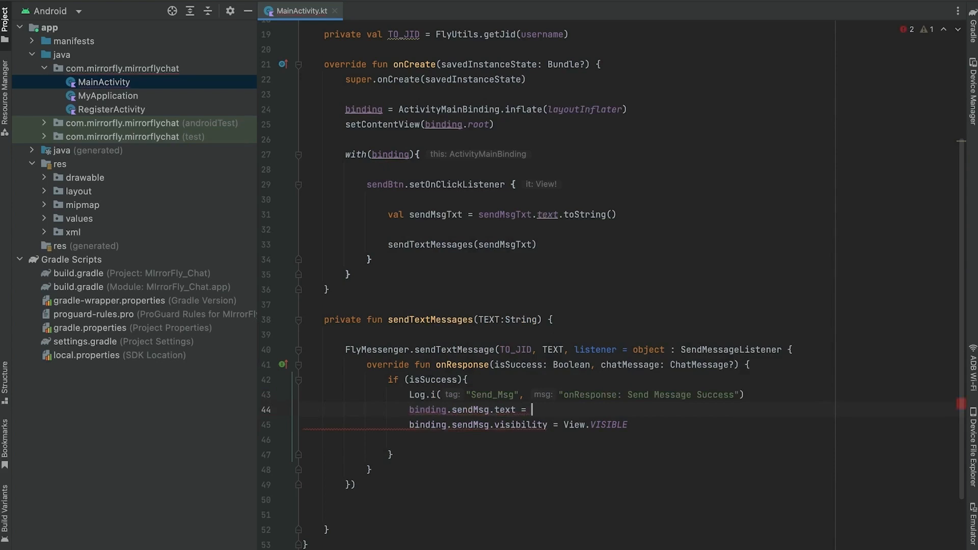
type("chatMessage.messageTextContent")
type("Log.i(\"Send_Msg\", \"onResponse: Send Message Failu\")")
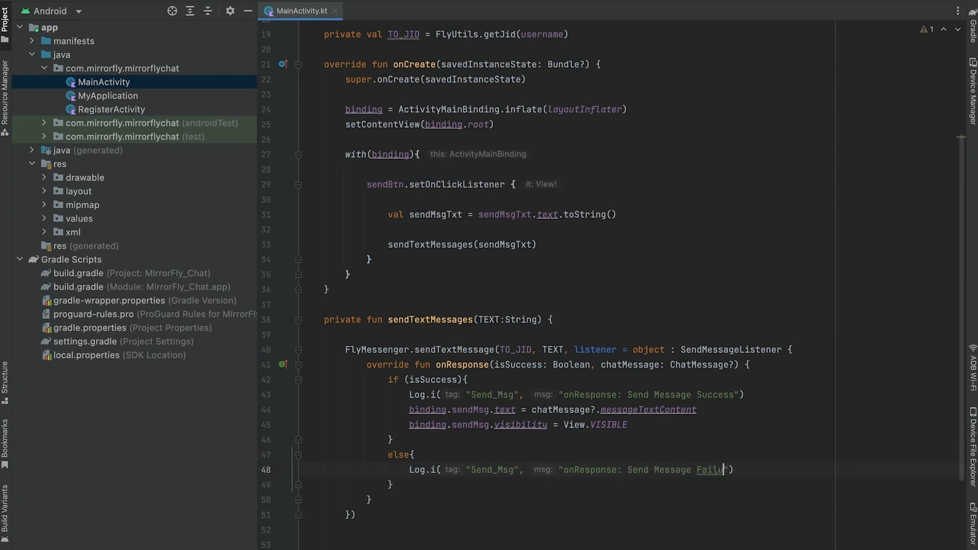
scroll("up", 3)
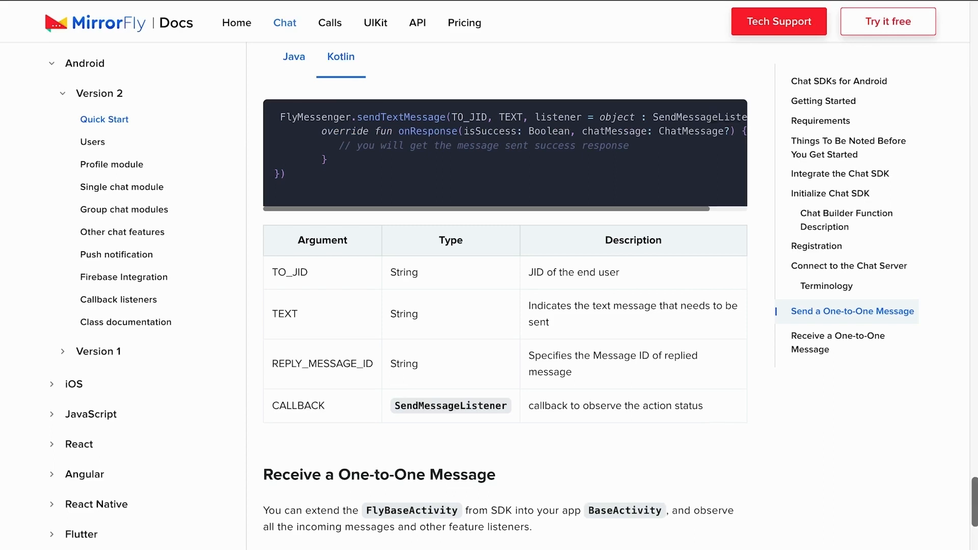
- In the Receive a One-to-One Message section, note FlyBaseActivity and copy the Kotlin onMessageReceived snippet
scroll("down", 3)
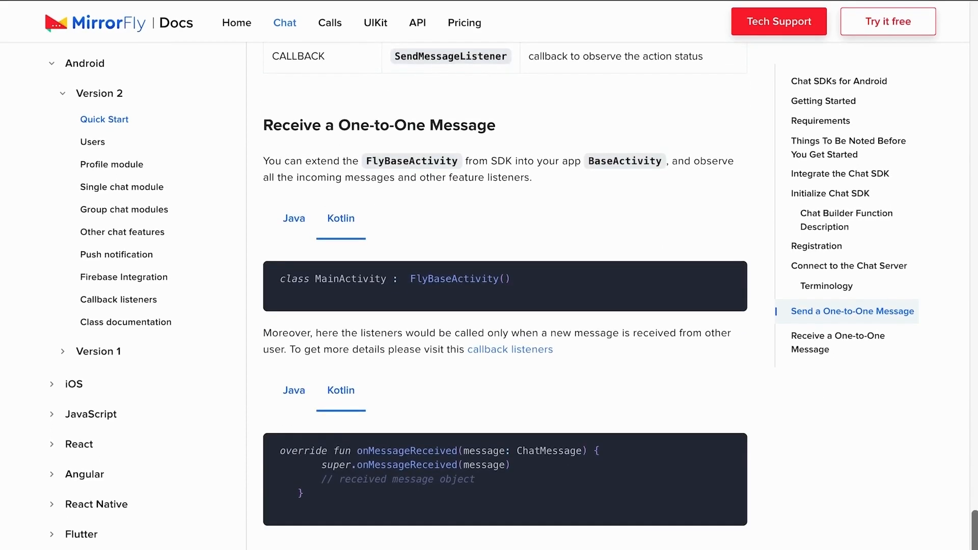
mouse_move(705, 347)
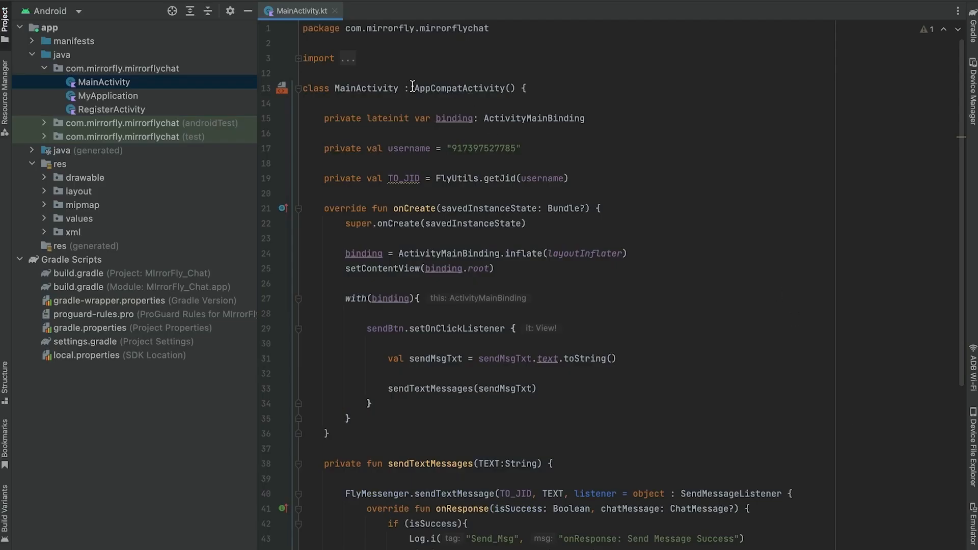
type("FlyBaseActivity")
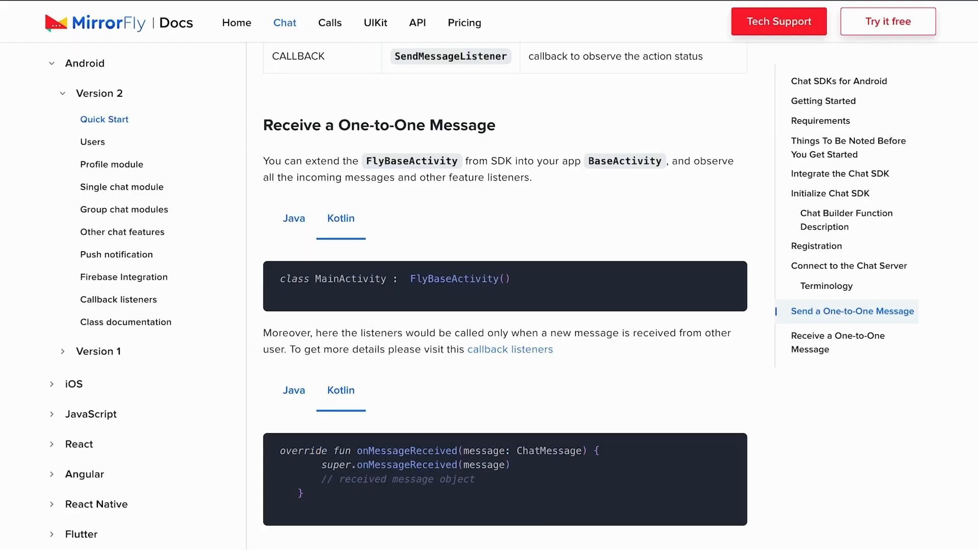
left_click(721, 448)
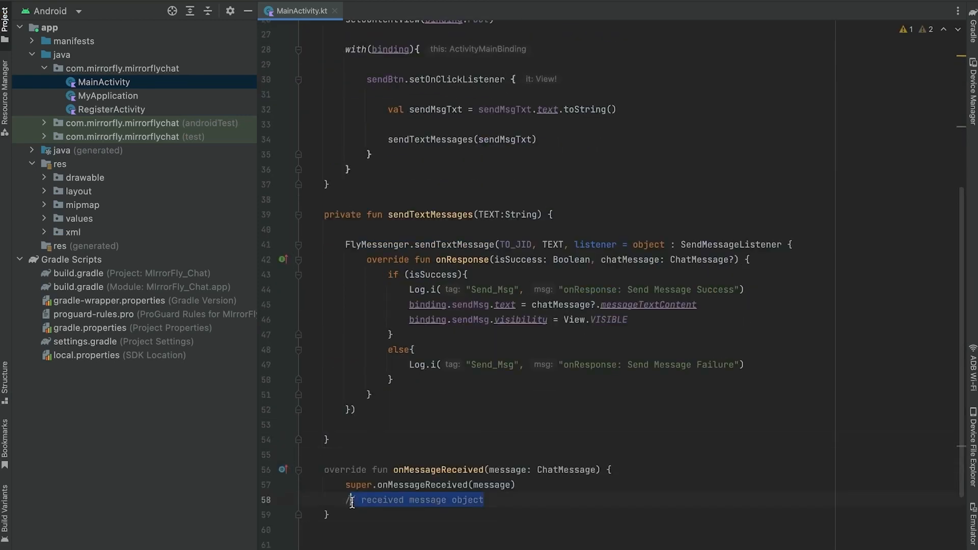
- In onMessageReceived, set binding.receiveMsg.text = message.messageTextContent
type("binding.receiveMsg")
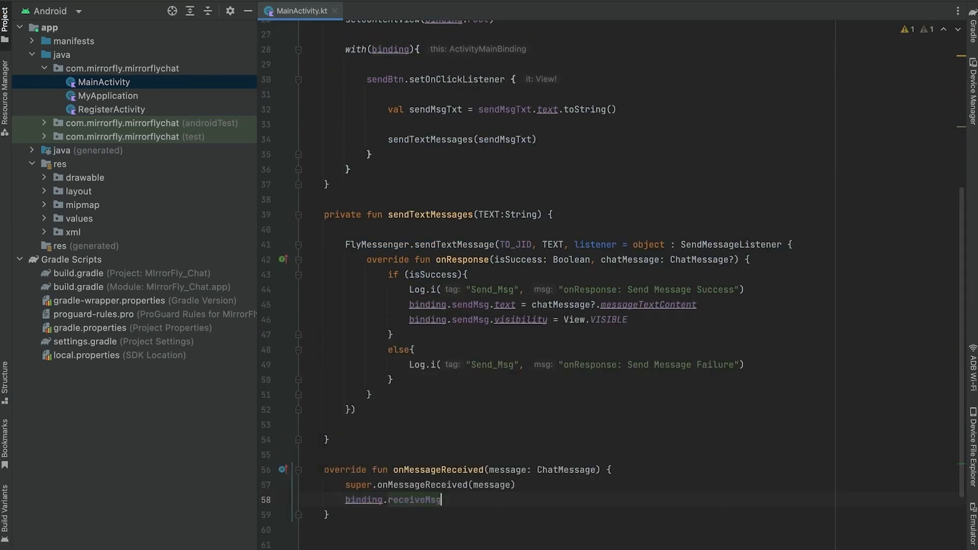
type(".text = message.messageTextContent")
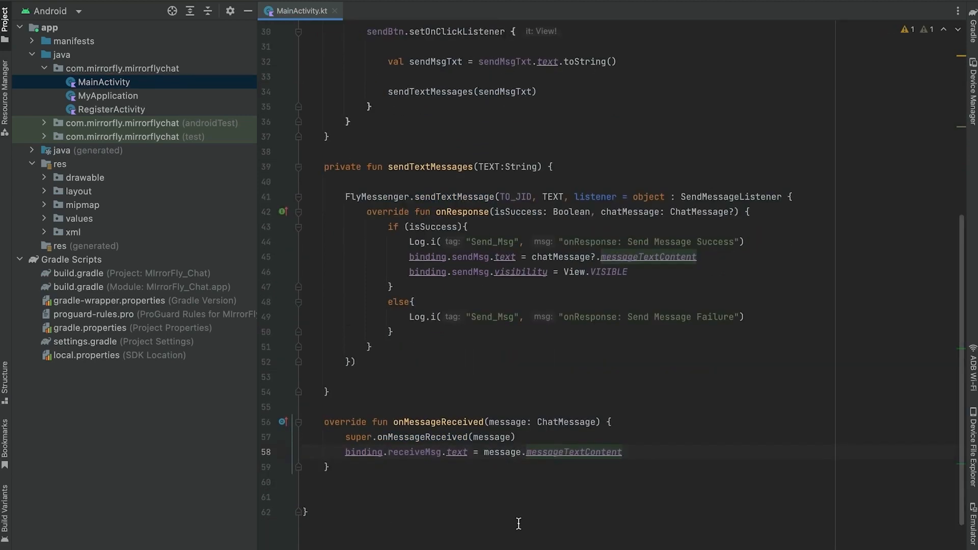
scroll("up", 3)
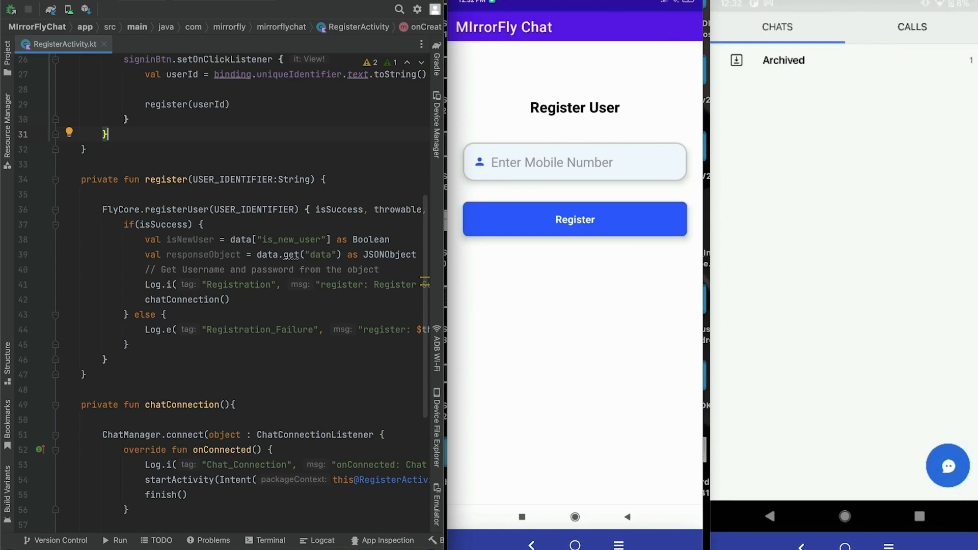
type("9")
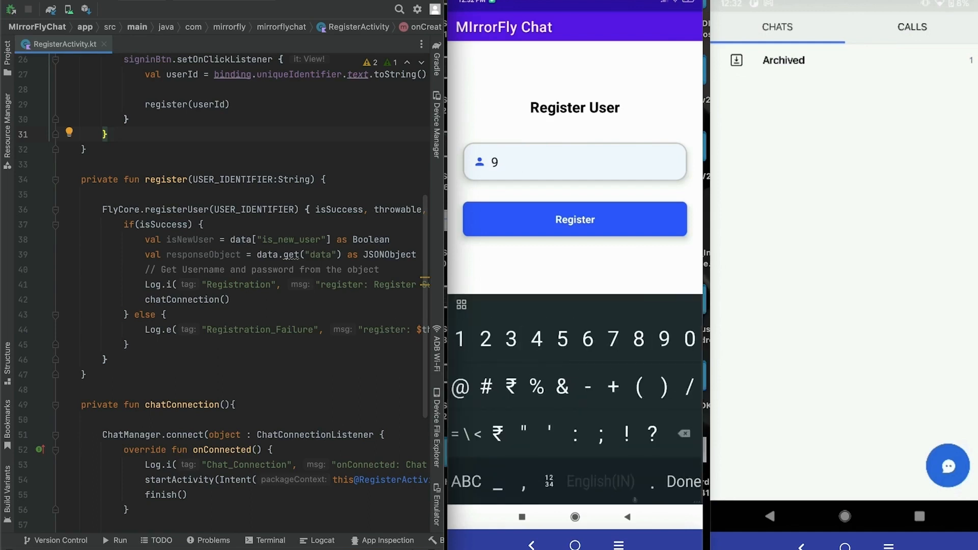
type("173975277")
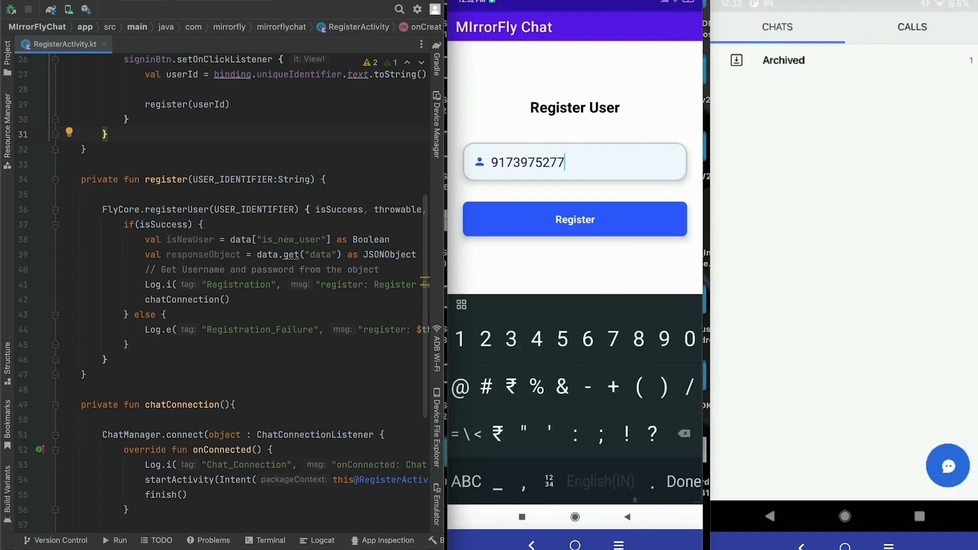
left_click(574, 219)
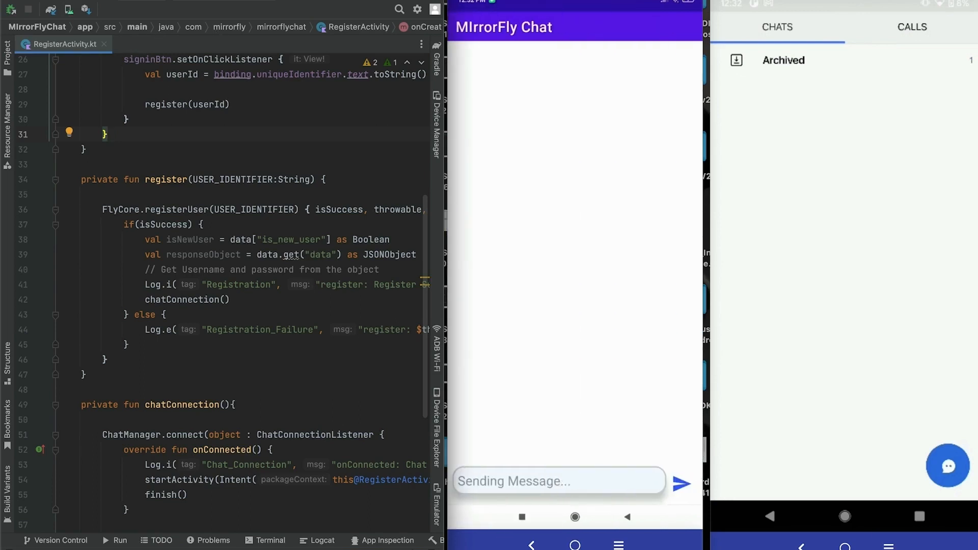
- In Logcat, filter for Registration, send and Chat_Connection entries to review the logs
left_click(316, 540)
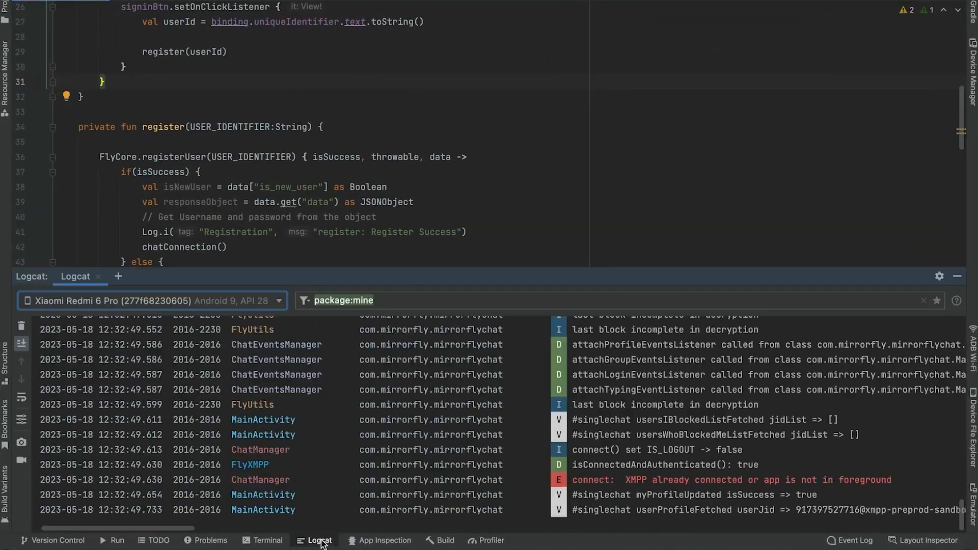
type("Registrat")
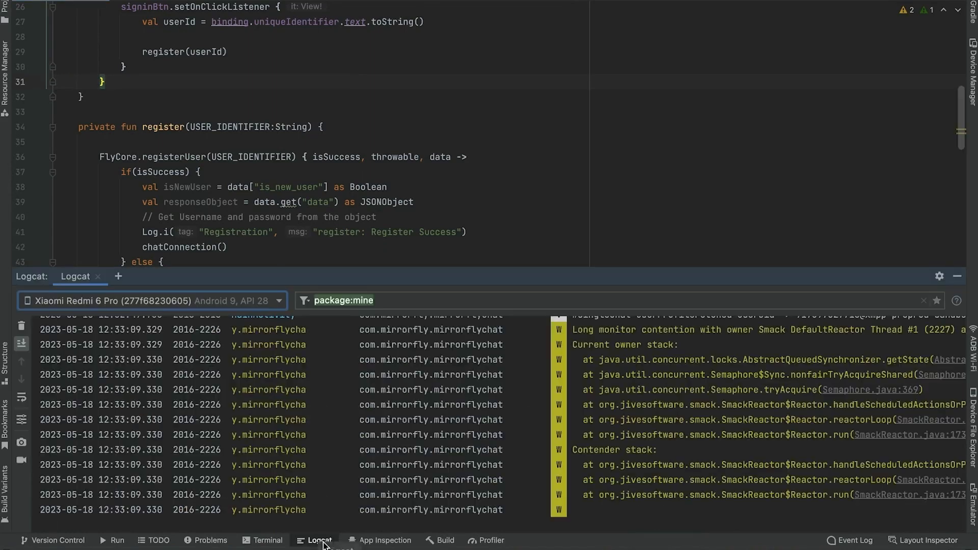
type("sen")
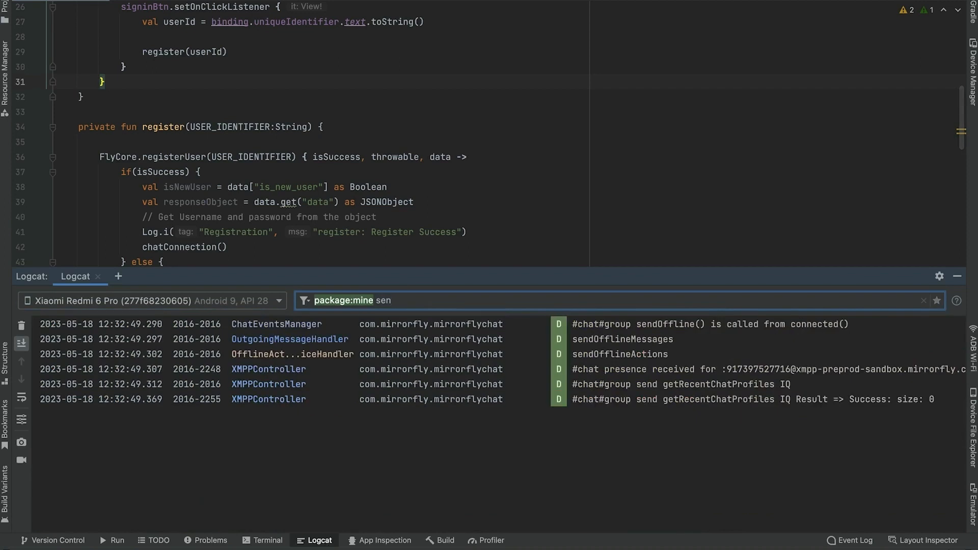
type("Chat_Co")
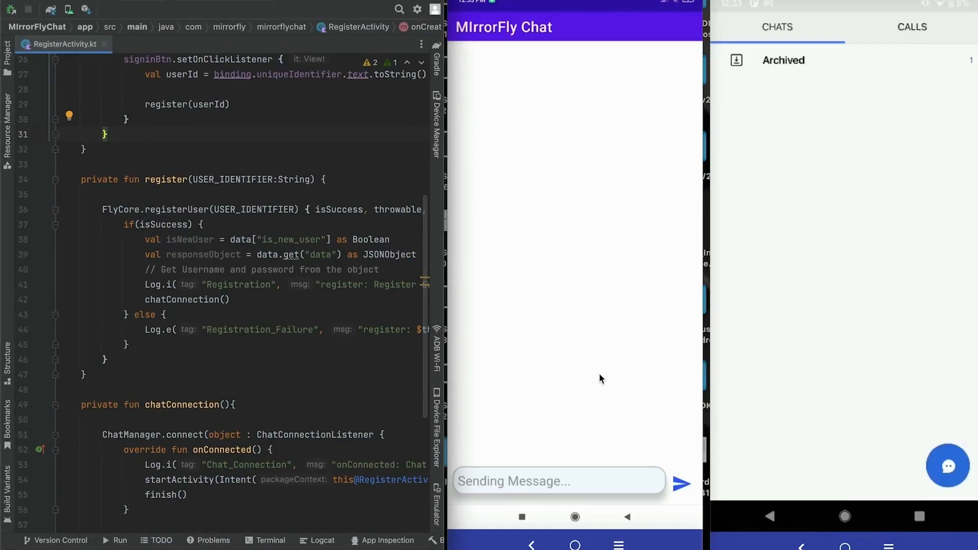
- Write 'Hi , I am User A sending message from Mirrorfly' on the emulator and send it to the second phone
type("Hi")
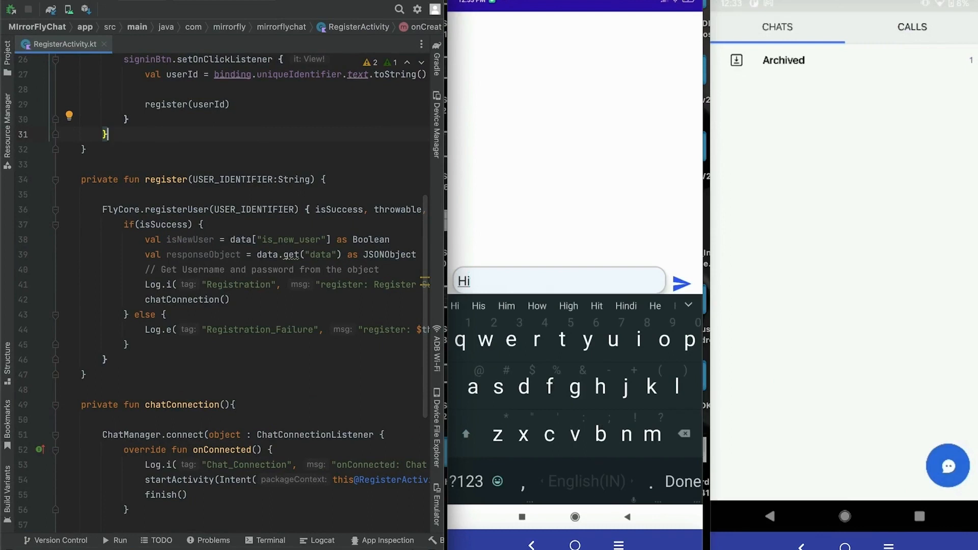
type(",")
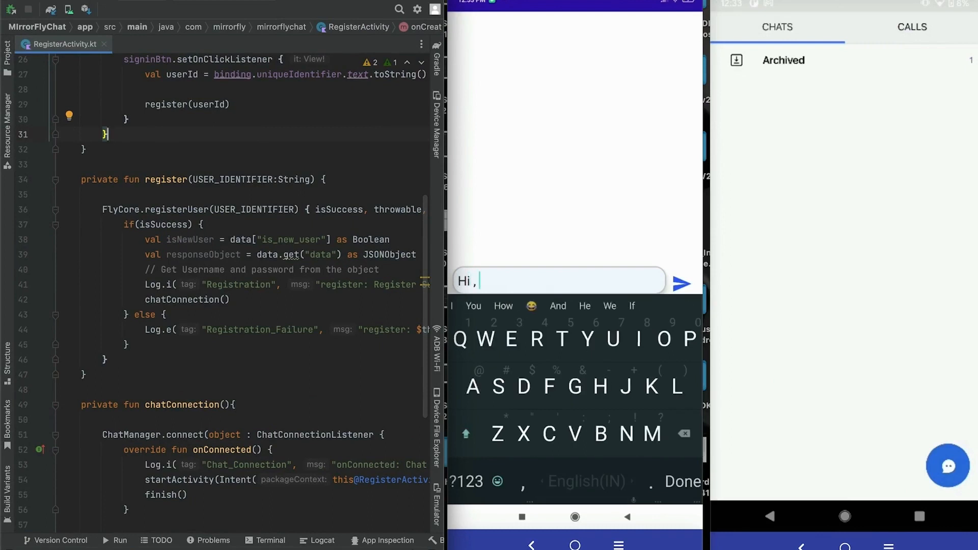
type("I am")
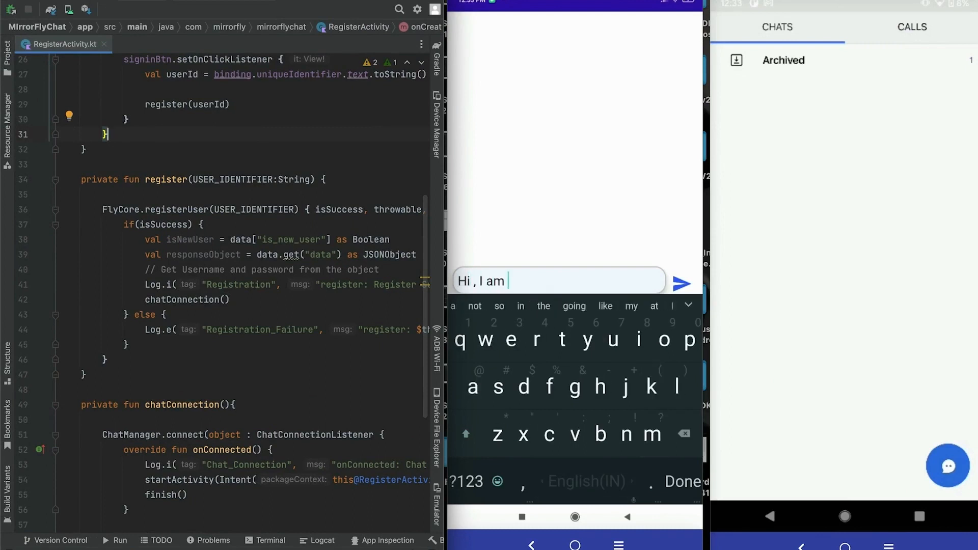
type("User")
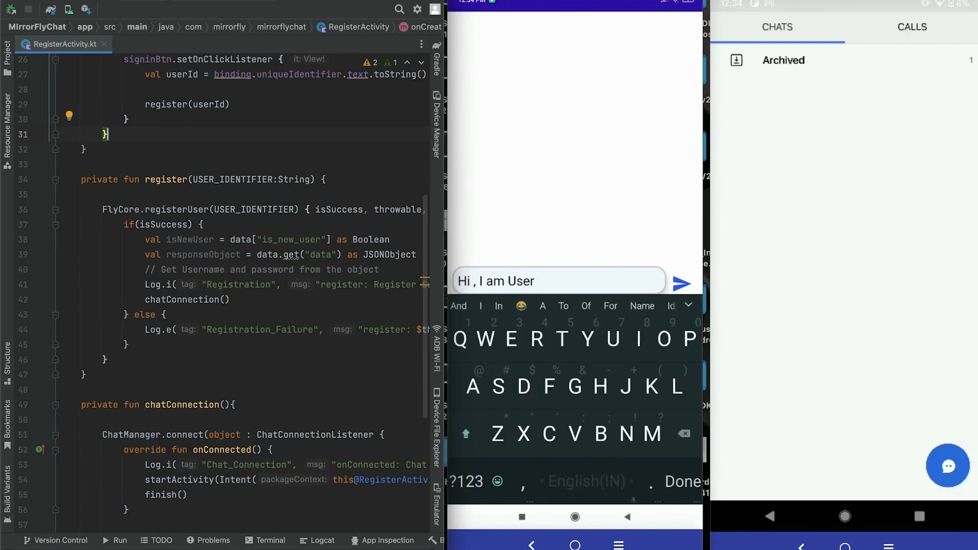
type("A sending")
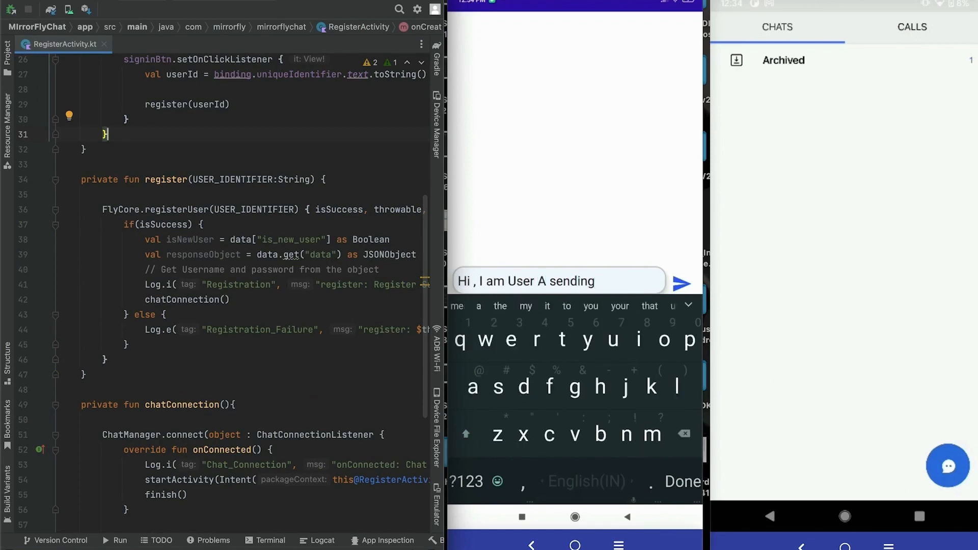
type("message")
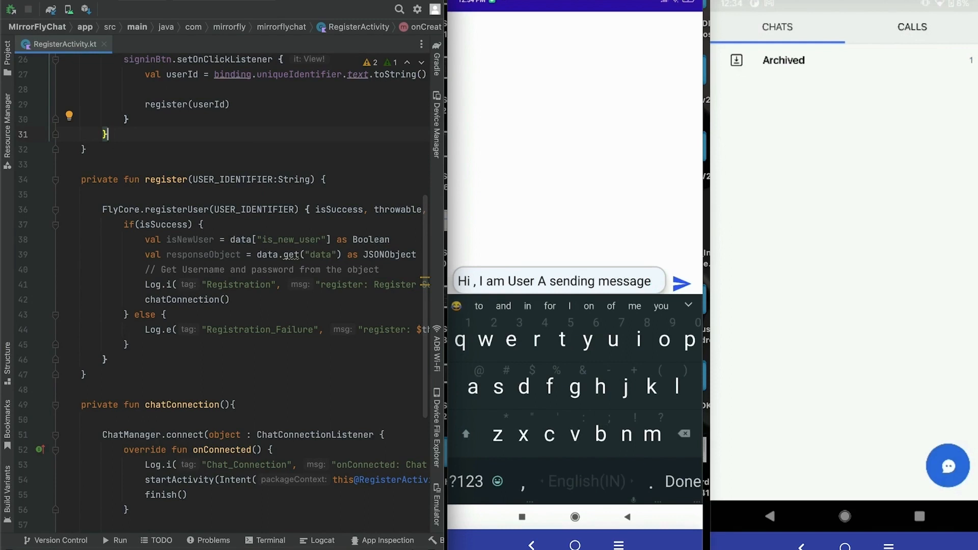
type("from Mirrorfly")
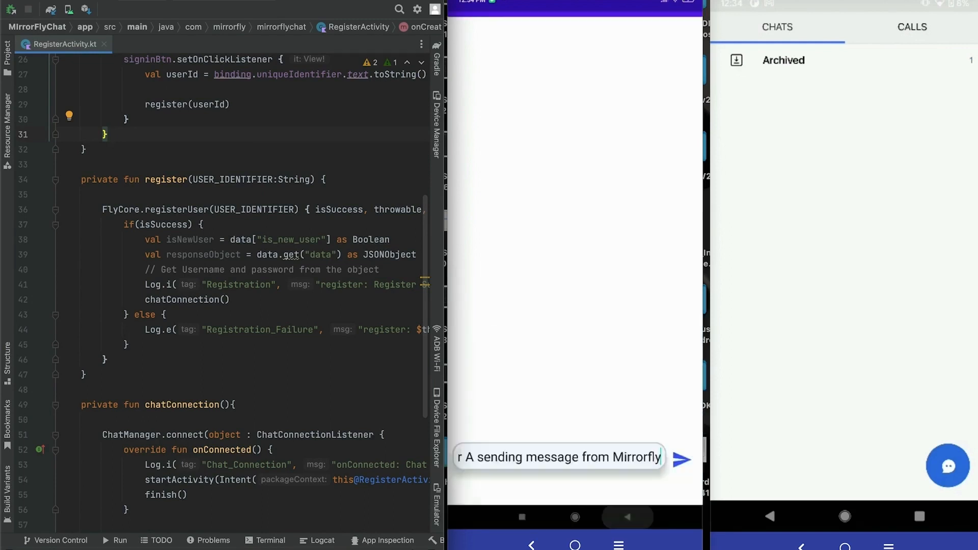
left_click(681, 459)
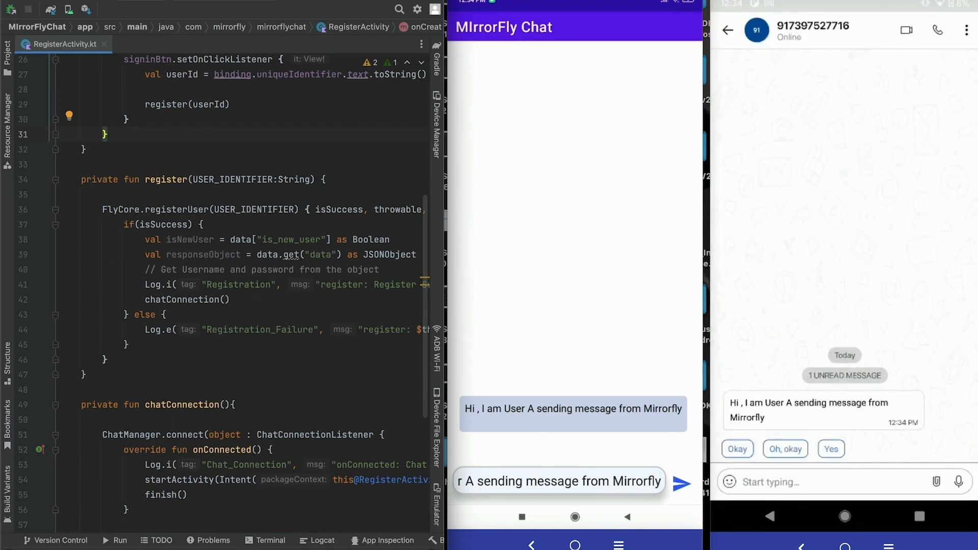
- Compose 'Hi , I am too using Mirrorfly Mr. User A' on the second phone, accepting the Mirrorfly suggestion, and send it
left_click(810, 482)
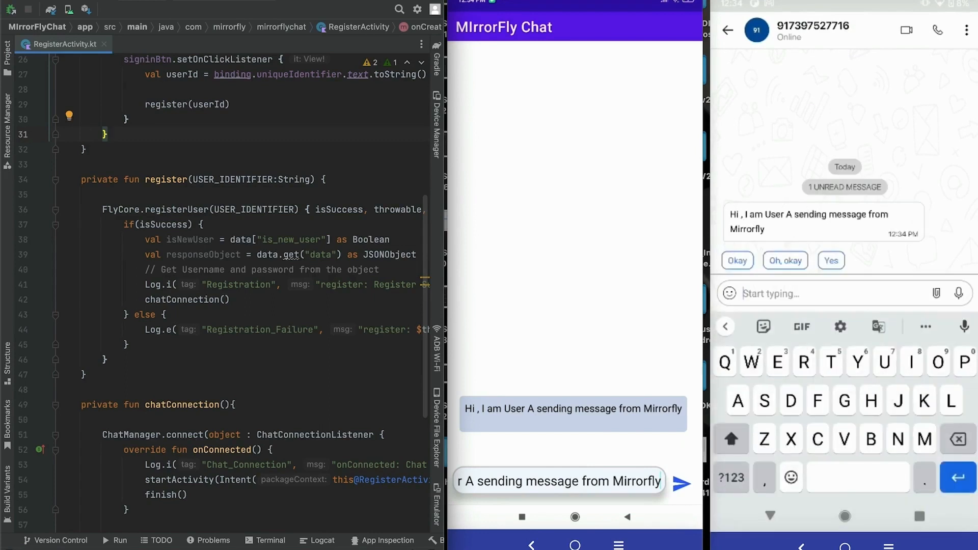
type("Hi")
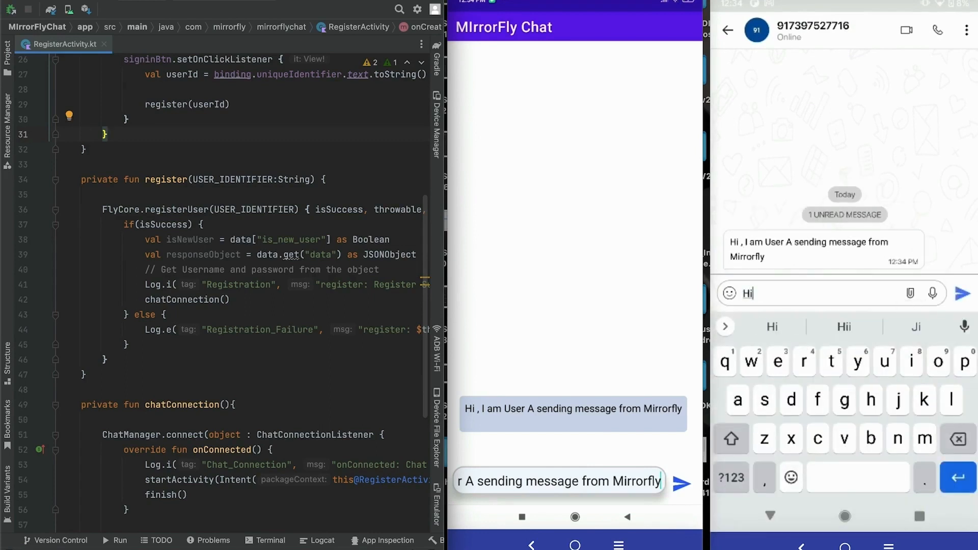
type(", I am")
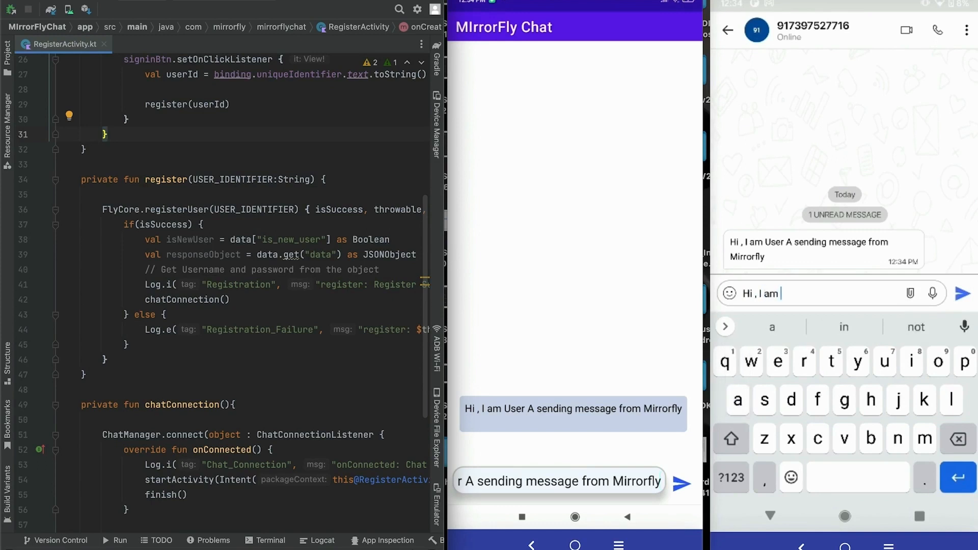
type("too using")
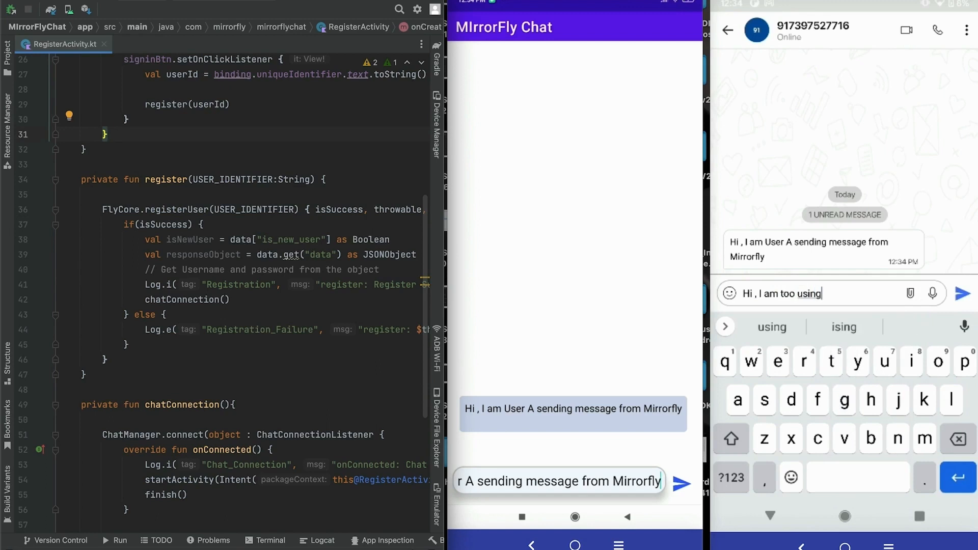
type("Mirror")
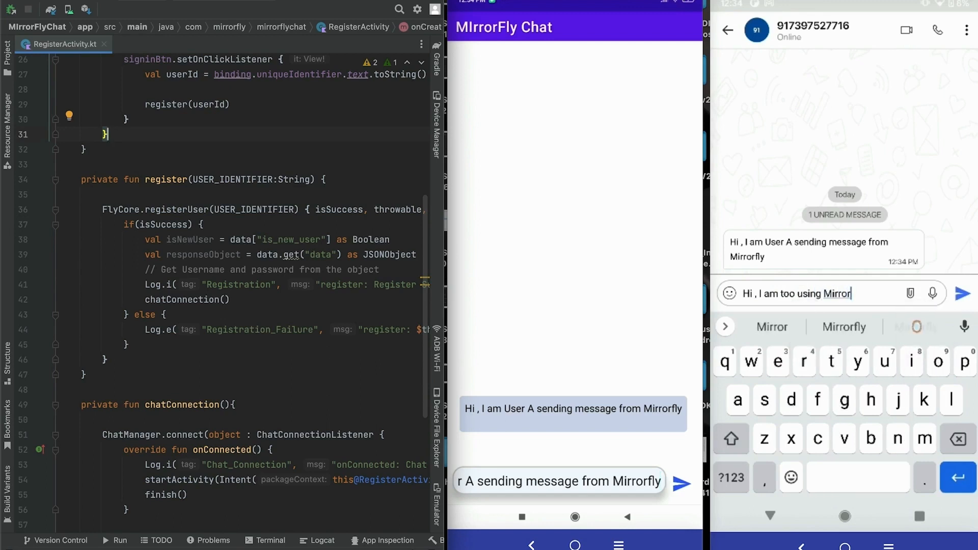
left_click(843, 326)
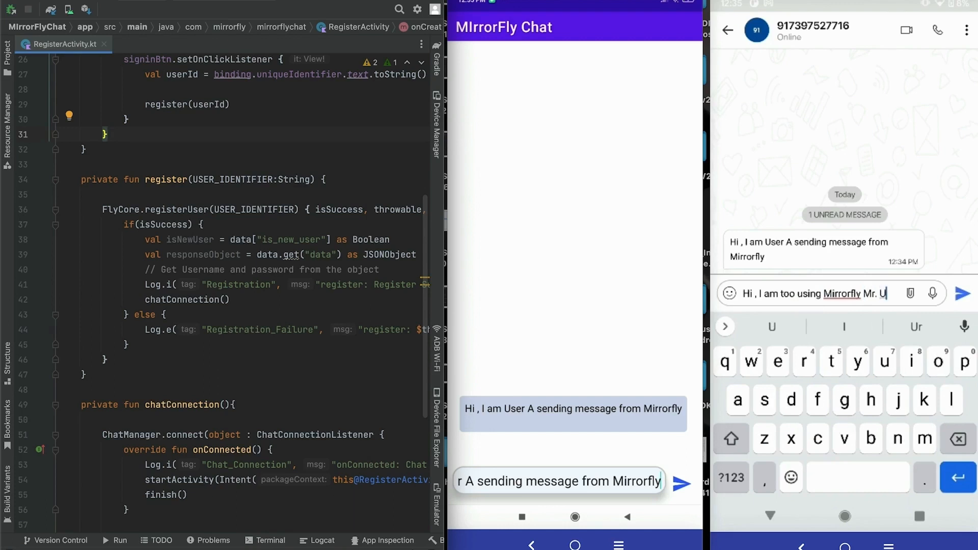
type("ser A")
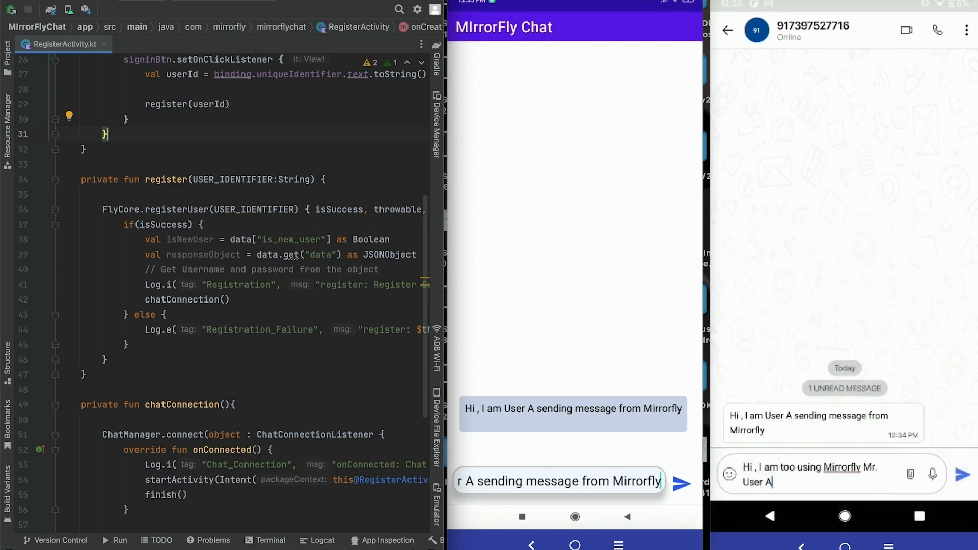
left_click(959, 476)
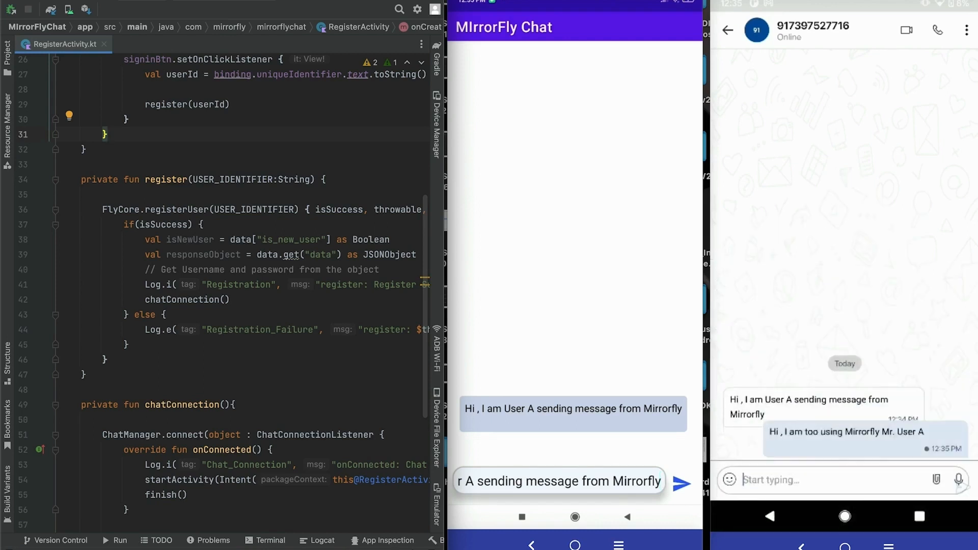